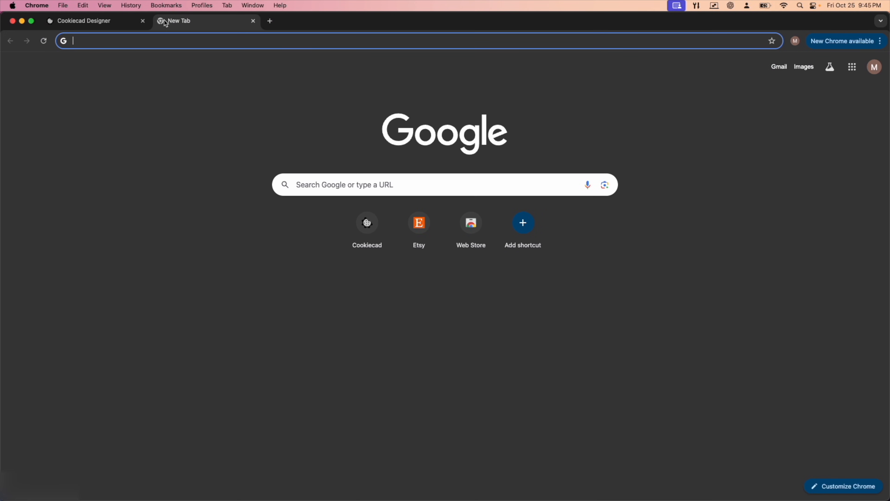
Step: Reach canva.com from the address bar and sign in to the Cookie Cutters workspace
{"action": "type", "text": "canva"}
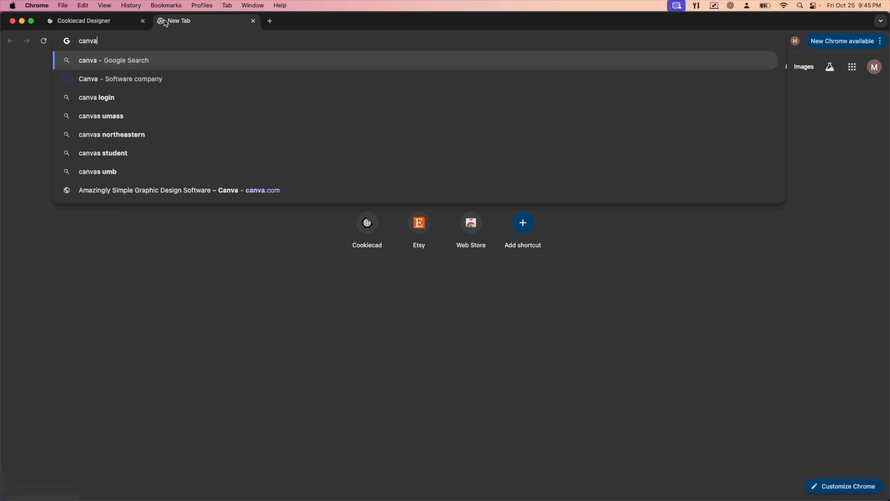
{"action": "left_click", "coordinate": [176, 189]}
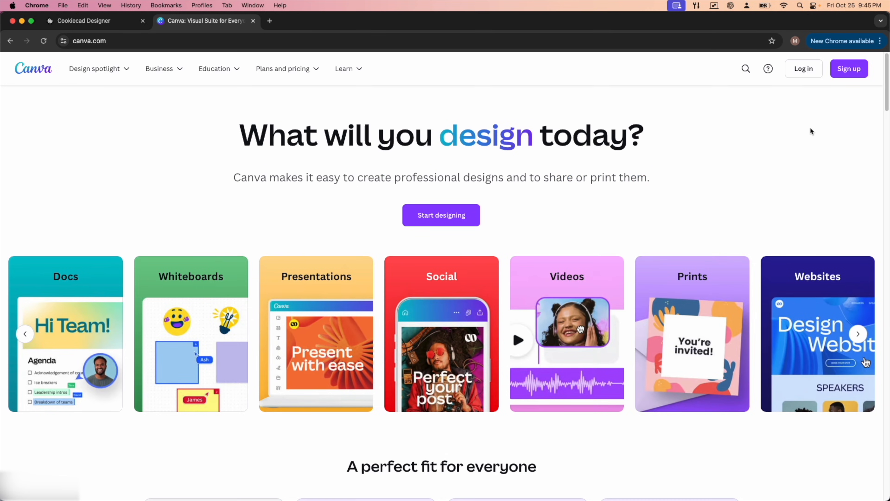
{"action": "mouse_move", "coordinate": [850, 75]}
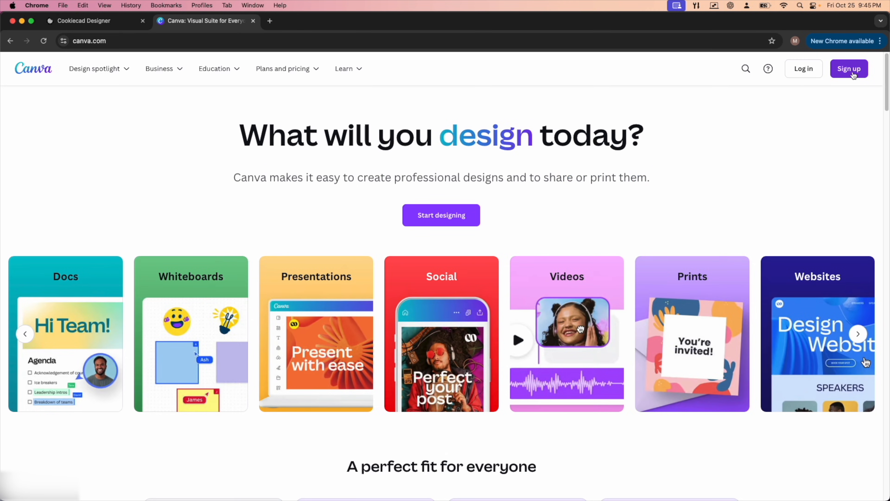
{"action": "left_click", "coordinate": [849, 68]}
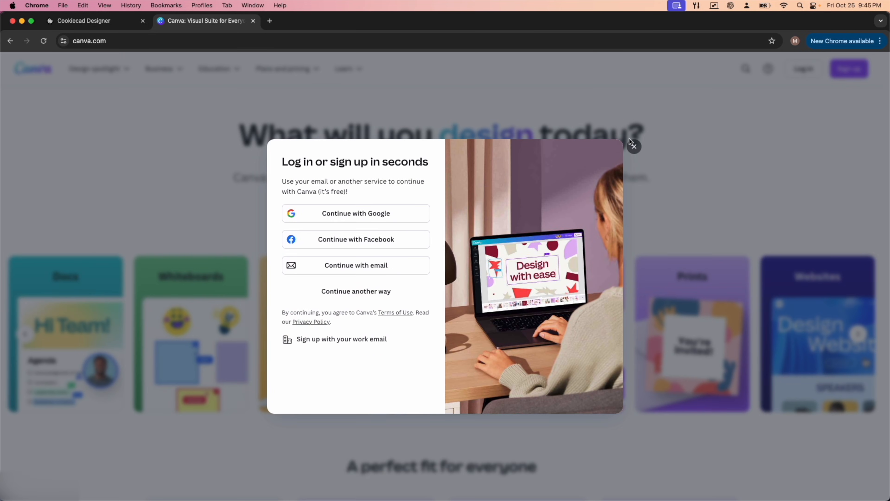
{"action": "left_click", "coordinate": [633, 145]}
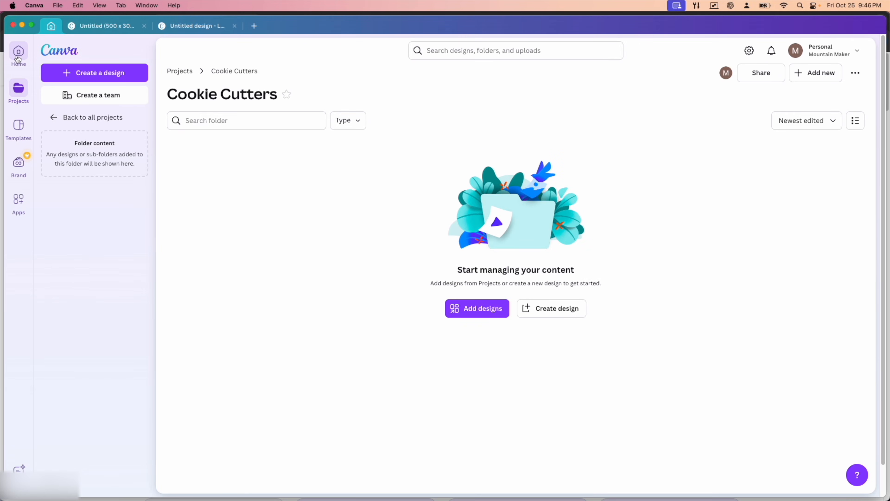
Step: From Home, create a new blank Logo design
{"action": "left_click", "coordinate": [18, 53]}
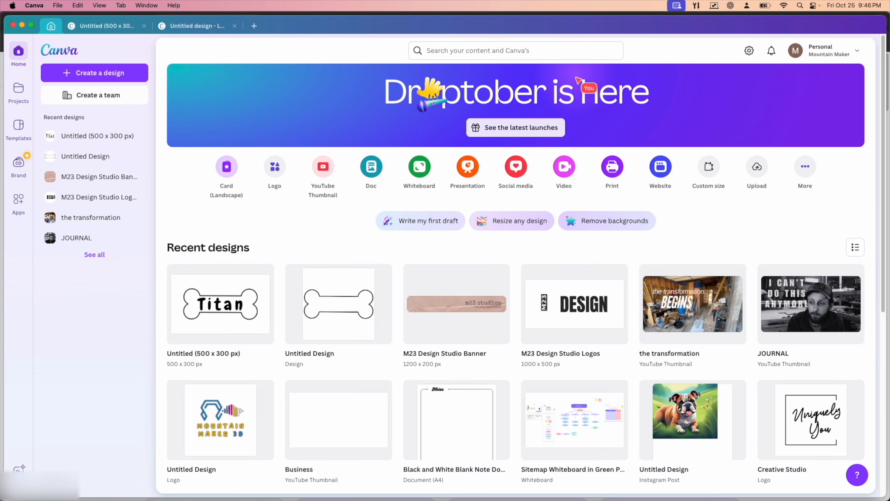
{"action": "mouse_move", "coordinate": [274, 166]}
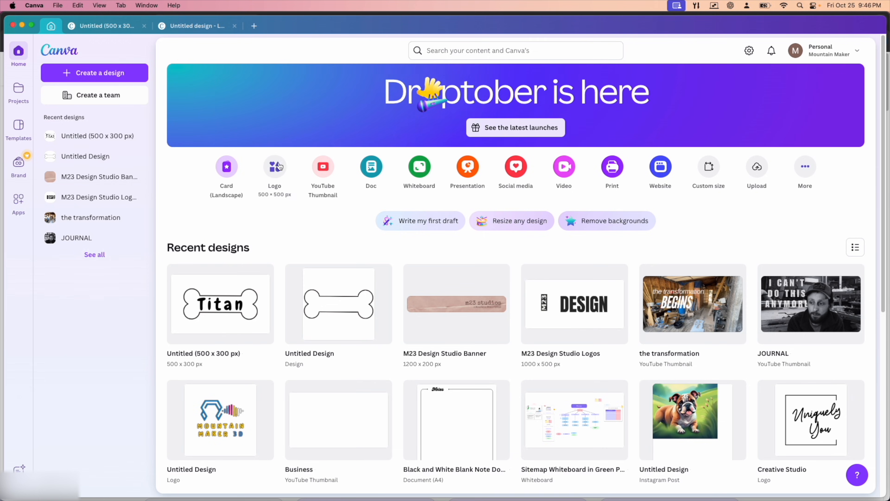
{"action": "left_click", "coordinate": [274, 167]}
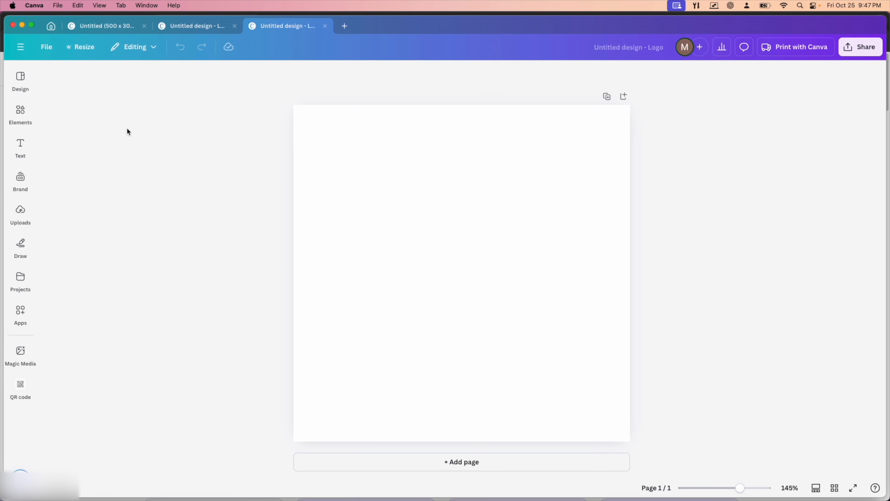
{"action": "mouse_move", "coordinate": [159, 140]}
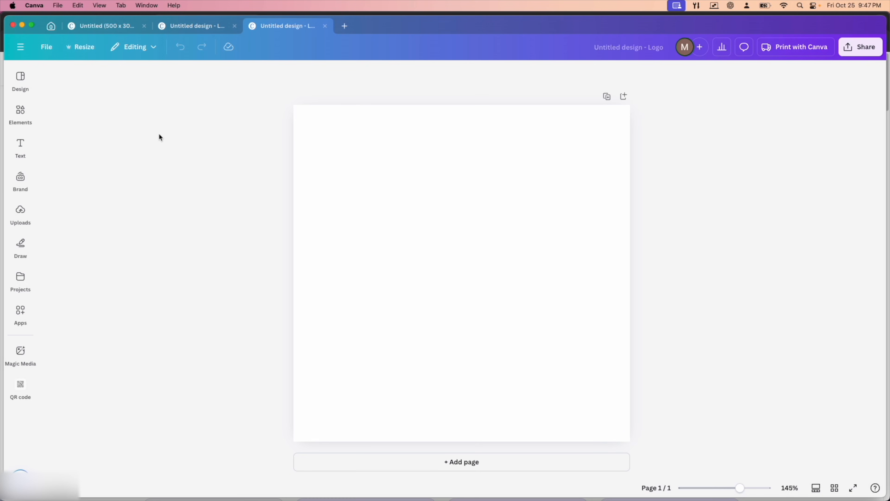
{"action": "mouse_move", "coordinate": [393, 162]}
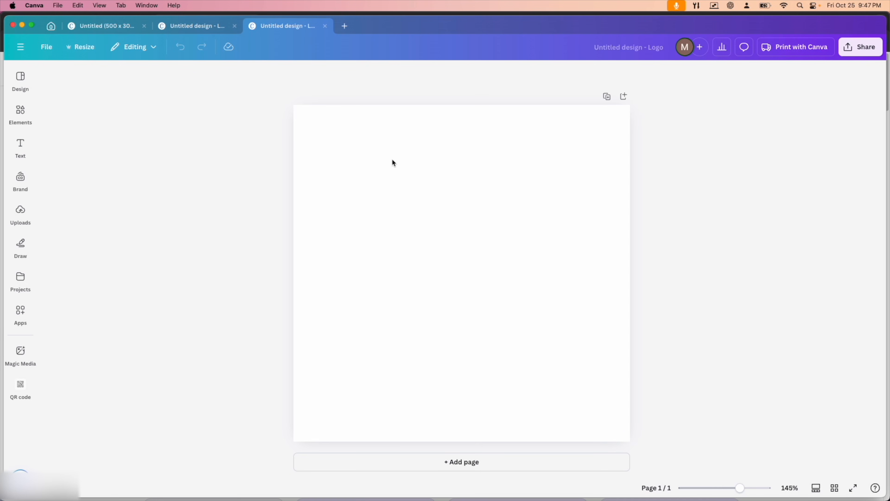
Step: Search Elements for 'Dog Bone' and add the outlined bone graphic to the page
{"action": "left_click", "coordinate": [19, 113]}
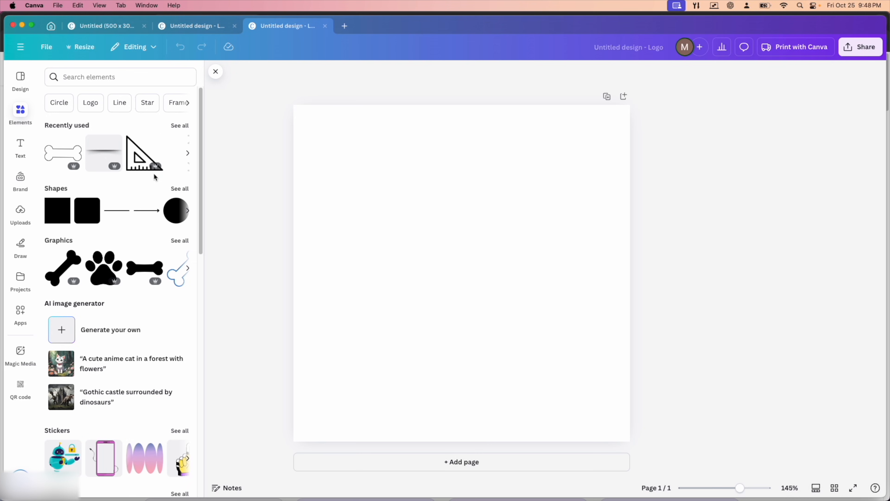
{"action": "type", "text": "Dog Bone"}
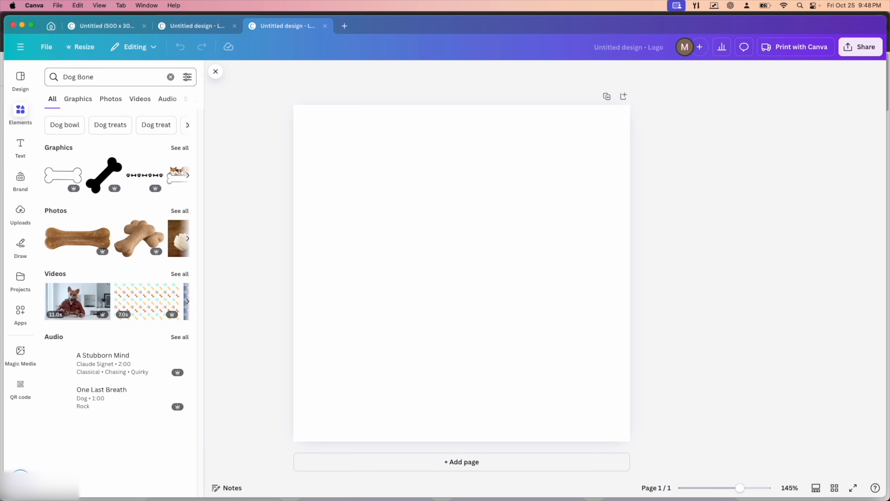
{"action": "mouse_move", "coordinate": [63, 175]}
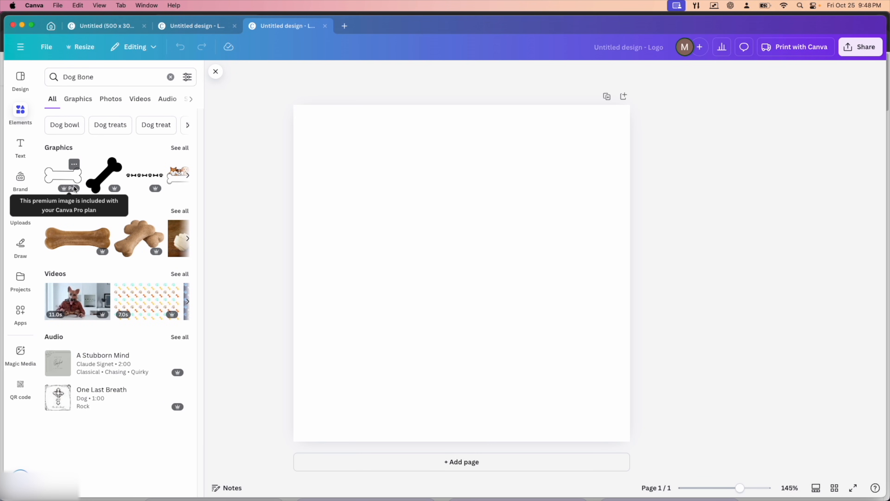
{"action": "left_click", "coordinate": [187, 175]}
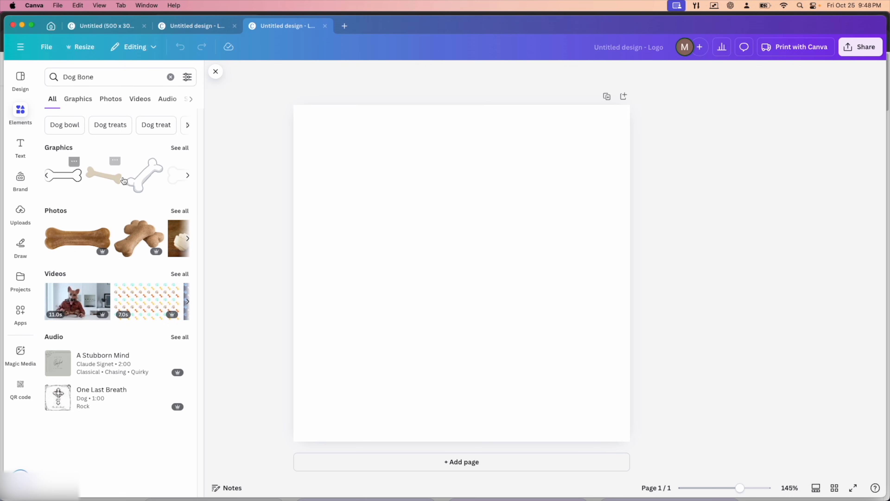
{"action": "mouse_move", "coordinate": [76, 185]}
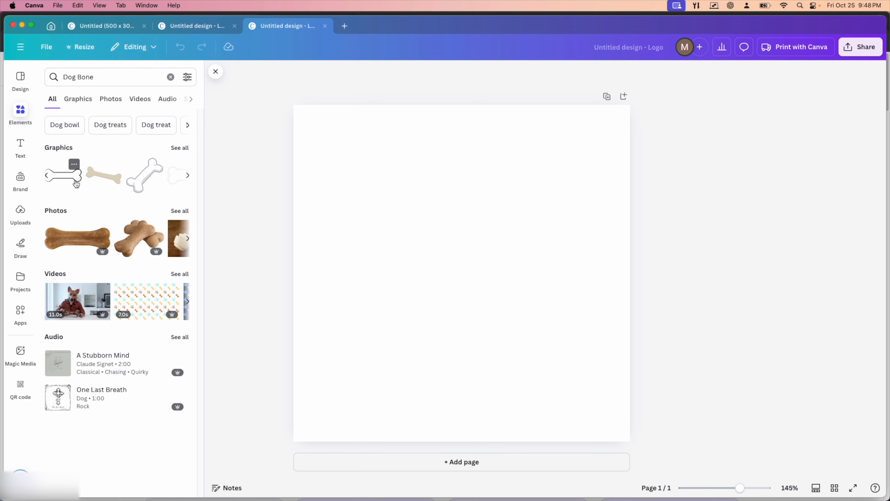
{"action": "left_click", "coordinate": [63, 175]}
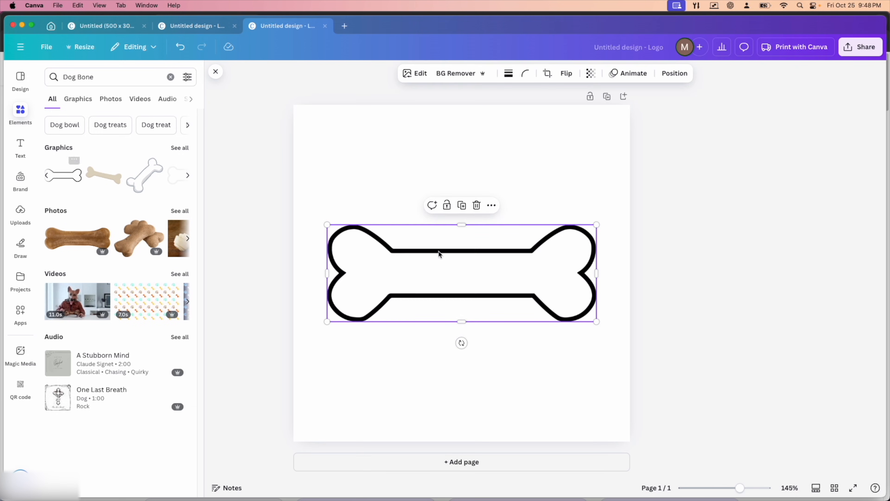
Step: Resize the design to 500 × 300 px
{"action": "left_click", "coordinate": [83, 47]}
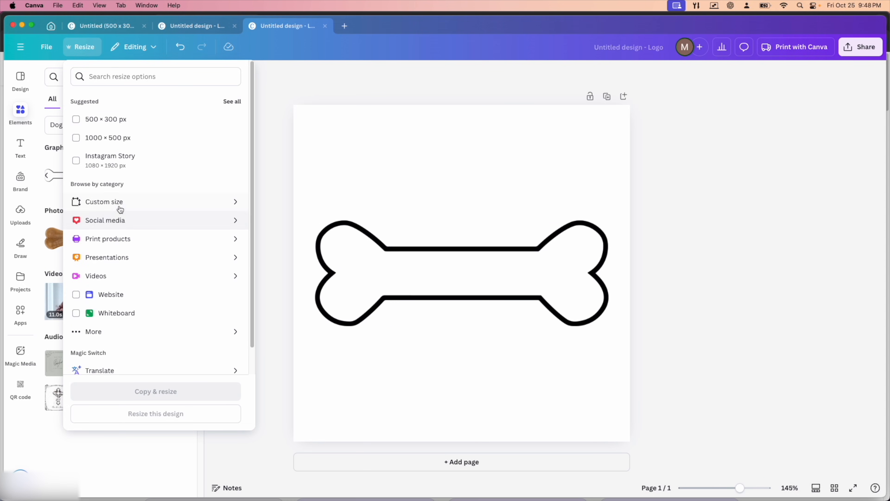
{"action": "left_click", "coordinate": [104, 200]}
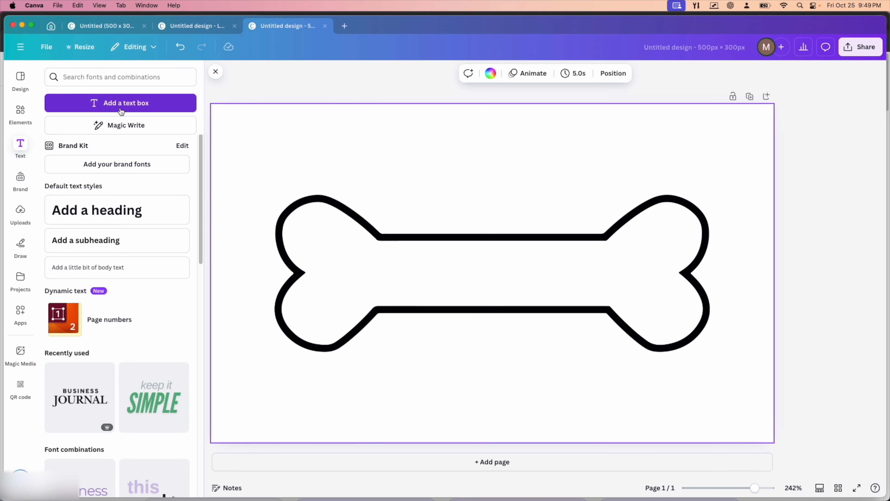
Step: Add a text box reading TITAN in the Chewy font, centred in the bone outline
{"action": "left_click", "coordinate": [119, 103]}
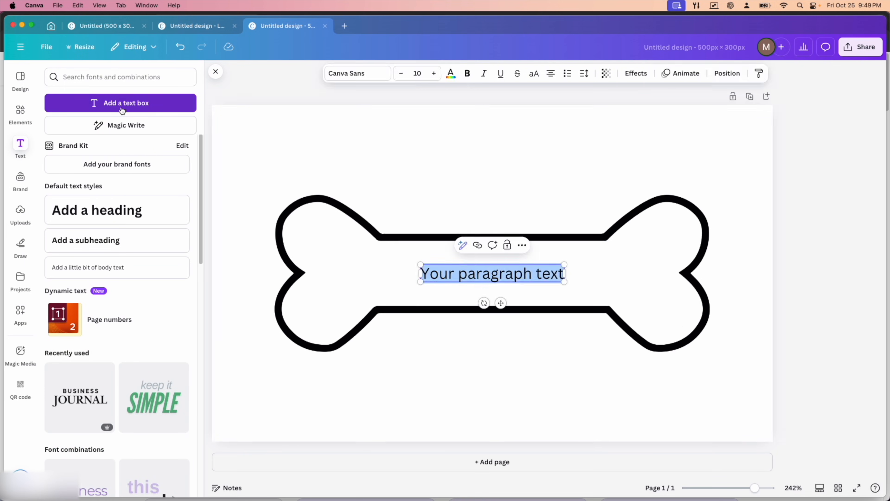
{"action": "left_click", "coordinate": [354, 73]}
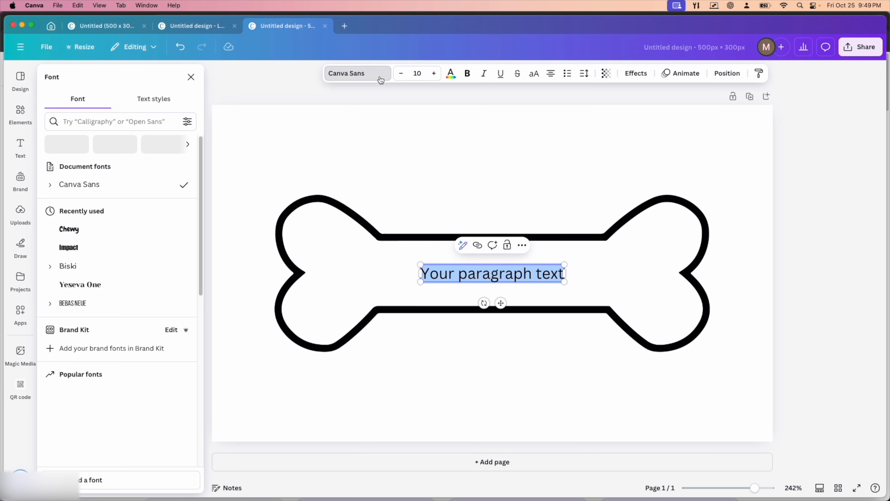
{"action": "scroll", "scroll_direction": "down", "scroll_amount": 3}
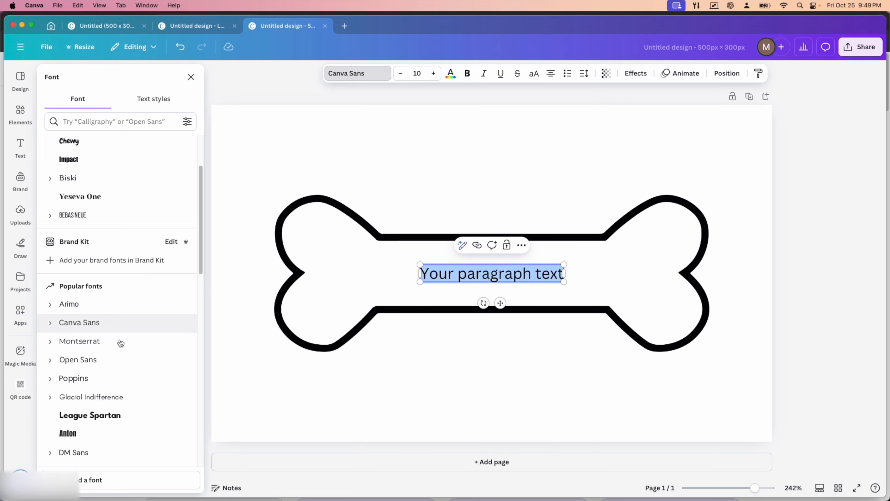
{"action": "scroll", "scroll_direction": "down", "scroll_amount": 3}
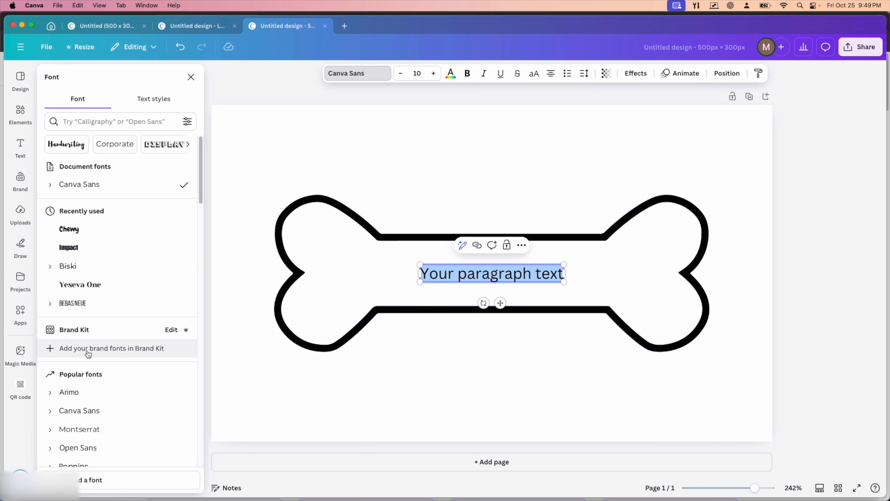
{"action": "left_click", "coordinate": [69, 228]}
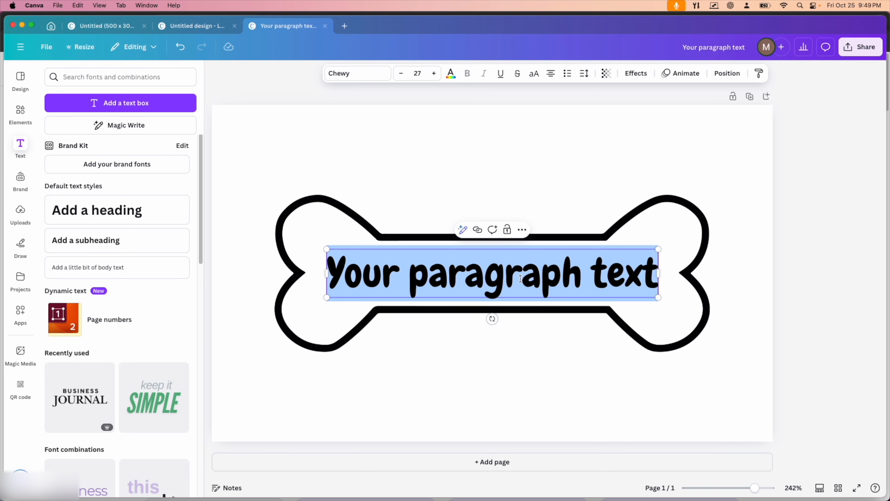
{"action": "type", "text": "TITAN"}
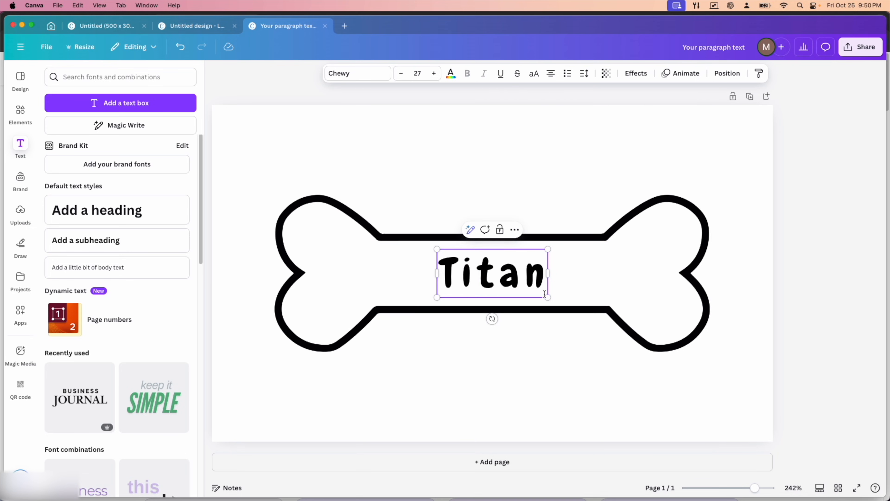
{"action": "left_click", "coordinate": [398, 227]}
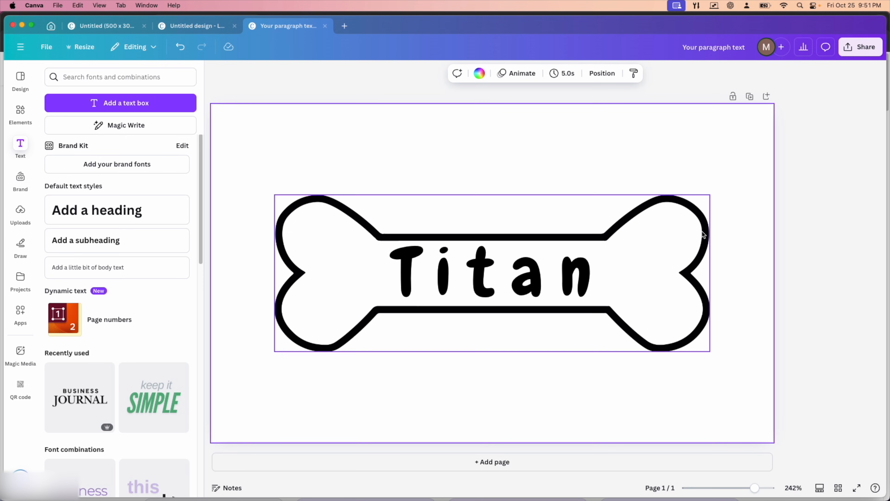
{"action": "mouse_move", "coordinate": [323, 248]}
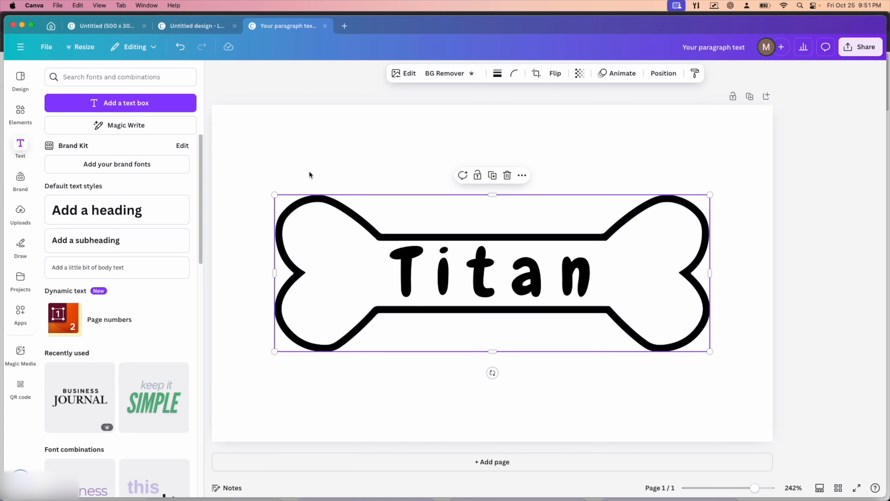
{"action": "mouse_move", "coordinate": [299, 159]}
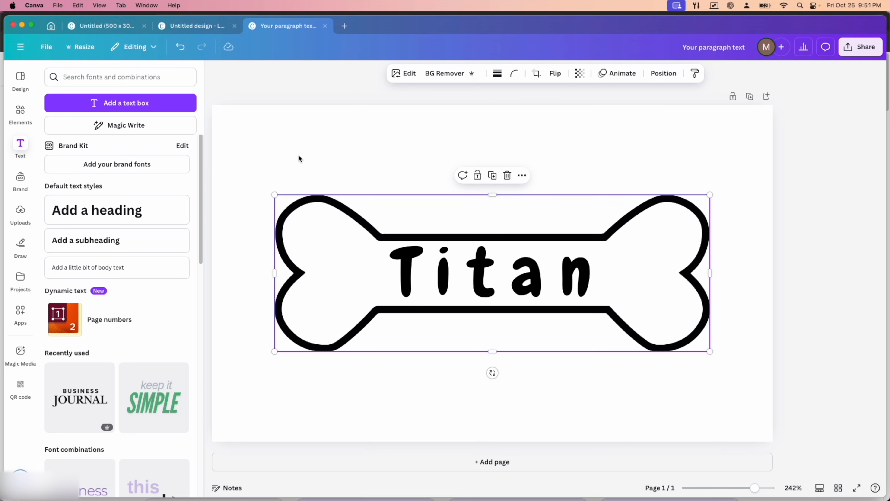
Step: Download the Titan dog bone design as a JPG via Share > Download
{"action": "left_click", "coordinate": [860, 47]}
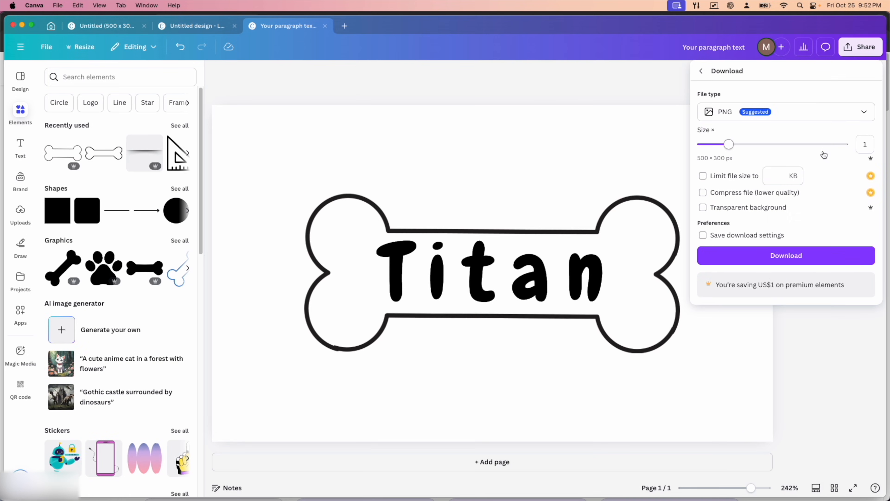
{"action": "mouse_move", "coordinate": [860, 49]}
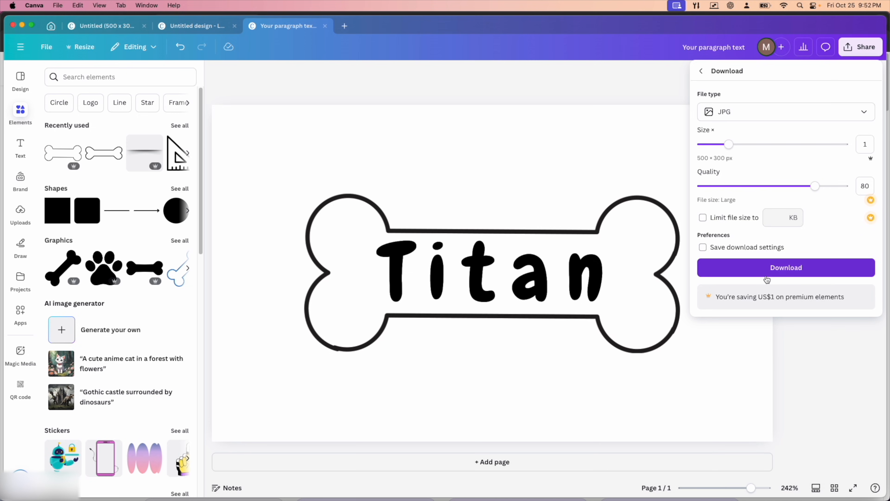
{"action": "left_click", "coordinate": [786, 267]}
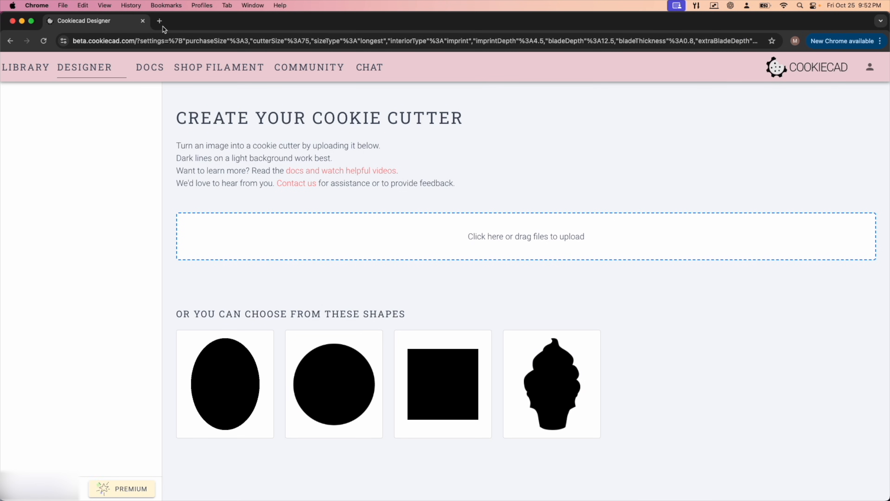
Step: Open app.cookiecad.com in a new browser tab
{"action": "left_click", "coordinate": [159, 21]}
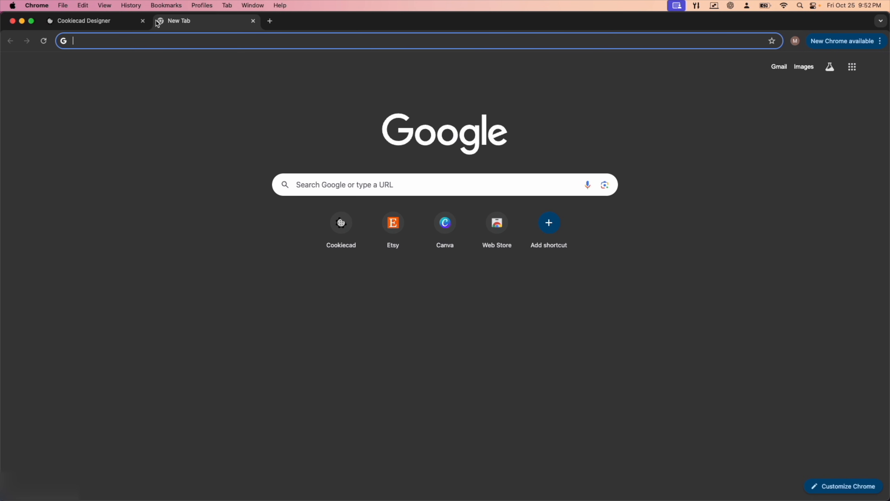
{"action": "type", "text": "app.cookiecad.com"}
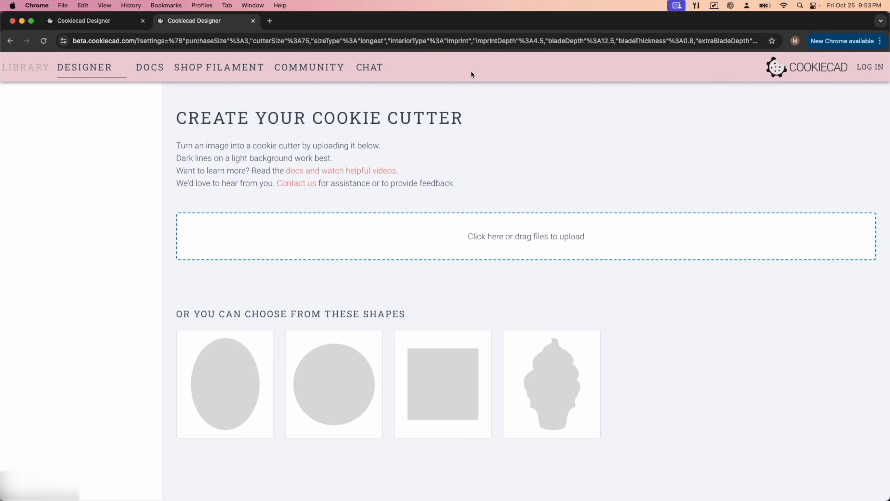
Step: Log in to CookieCAD using Sign in with Google
{"action": "left_click", "coordinate": [869, 66]}
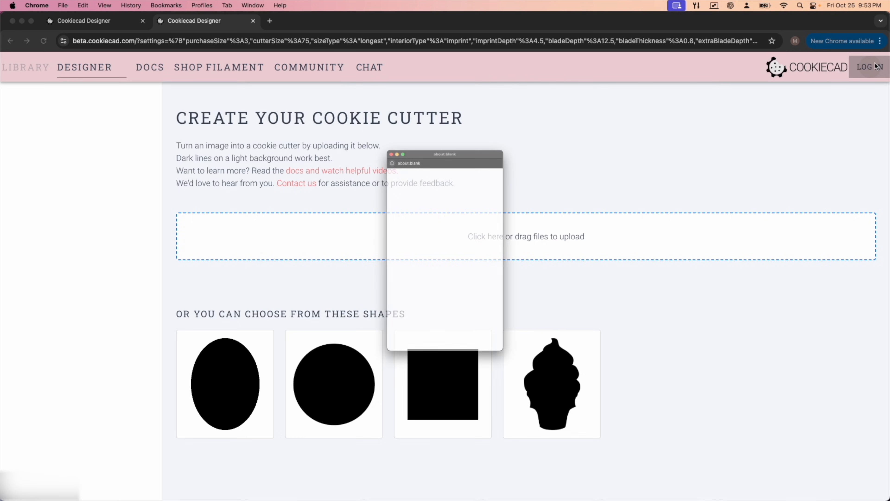
{"action": "left_click", "coordinate": [869, 66]}
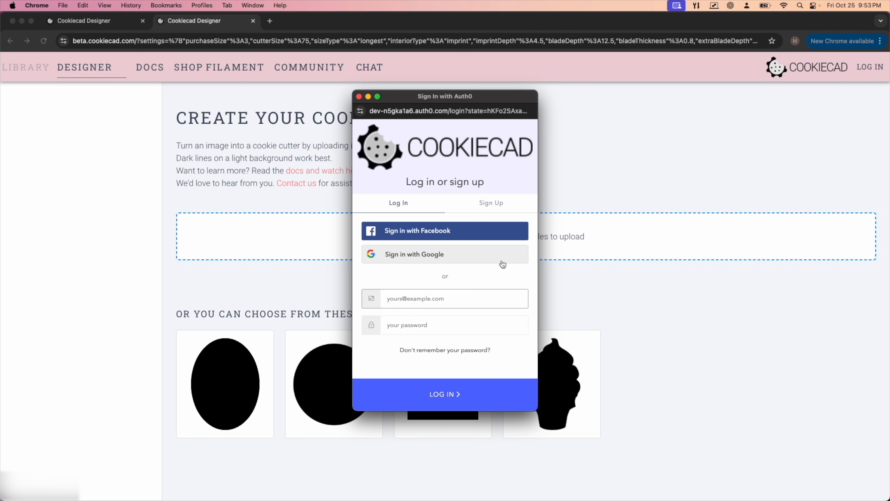
{"action": "mouse_move", "coordinate": [464, 259]}
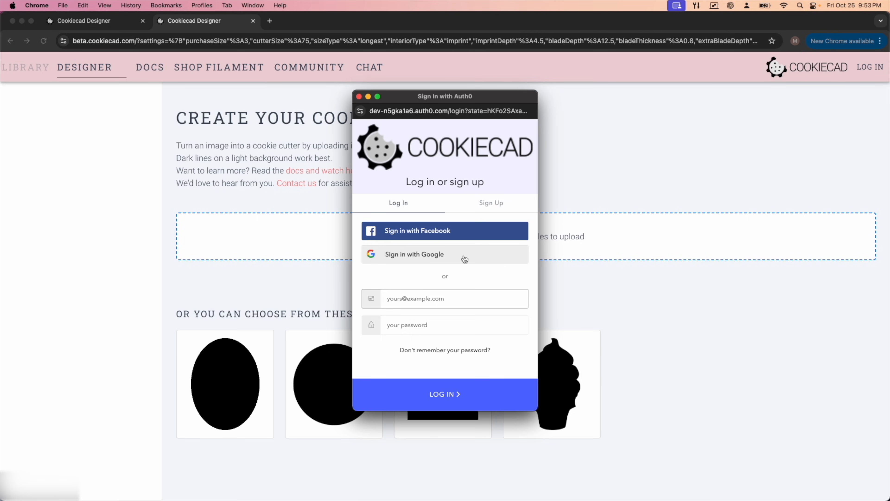
{"action": "left_click", "coordinate": [359, 96]}
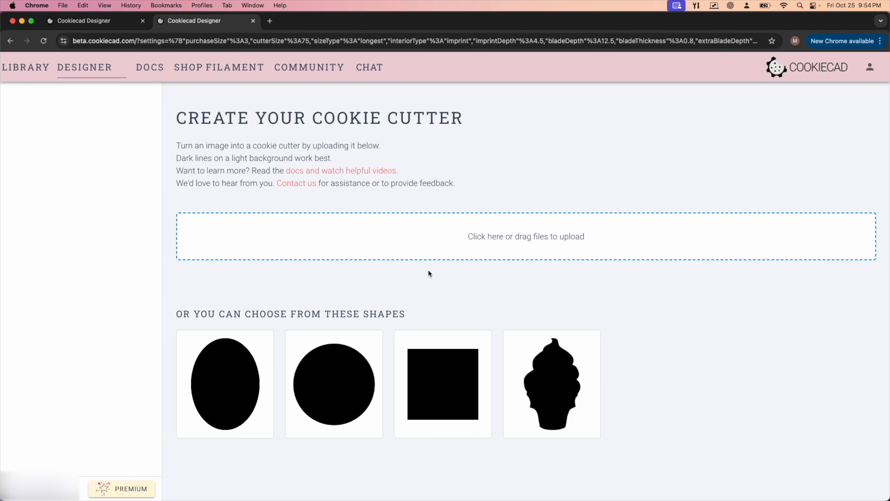
{"action": "mouse_move", "coordinate": [441, 280]}
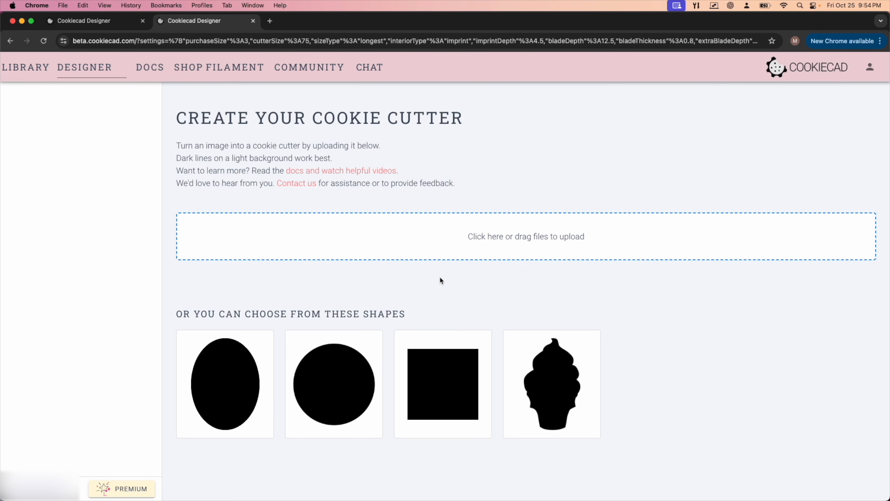
{"action": "mouse_move", "coordinate": [526, 294]}
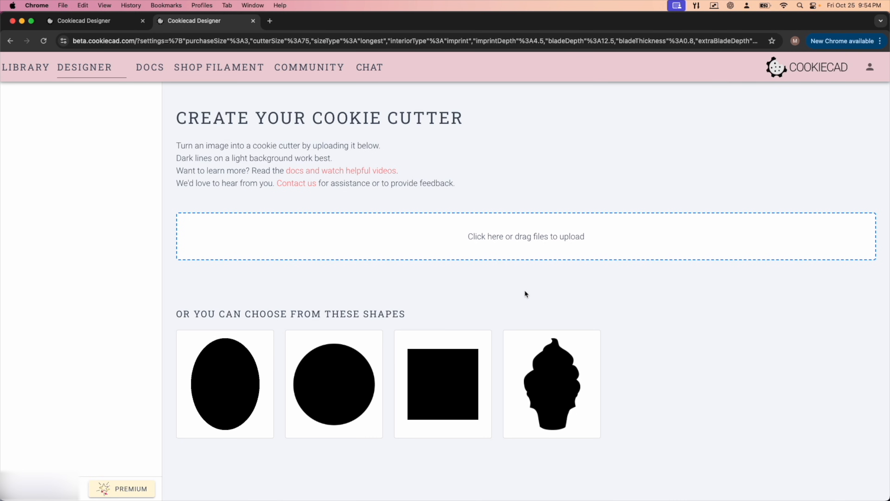
{"action": "mouse_move", "coordinate": [518, 289]}
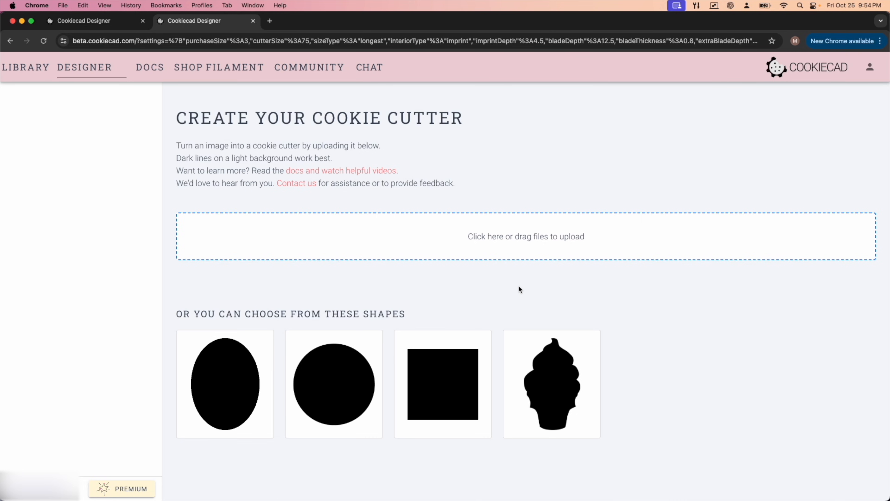
{"action": "mouse_move", "coordinate": [522, 292]}
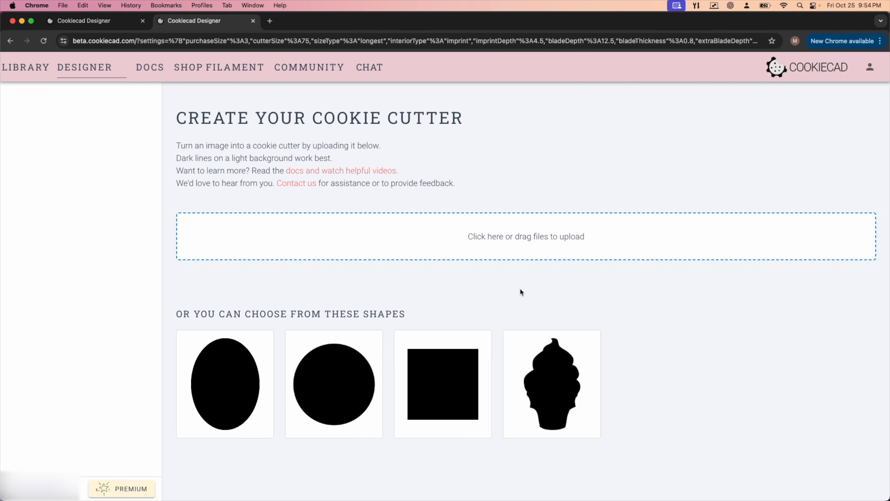
{"action": "mouse_move", "coordinate": [452, 230]}
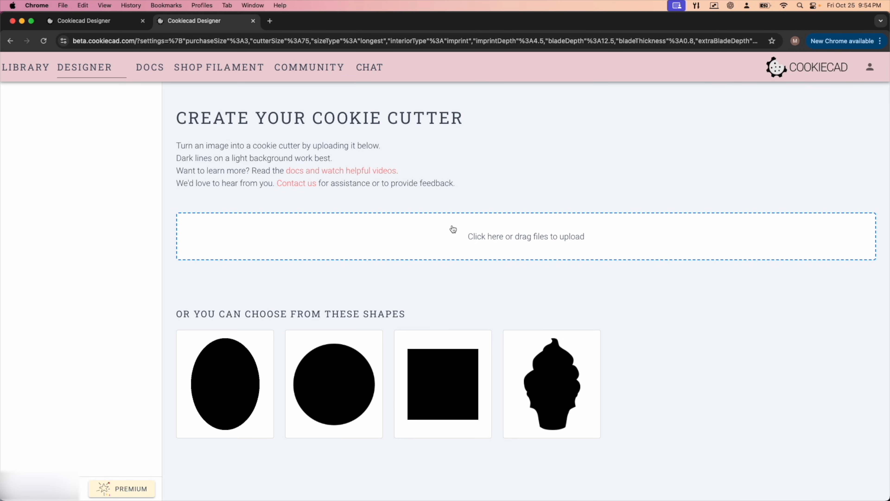
{"action": "mouse_move", "coordinate": [508, 173]}
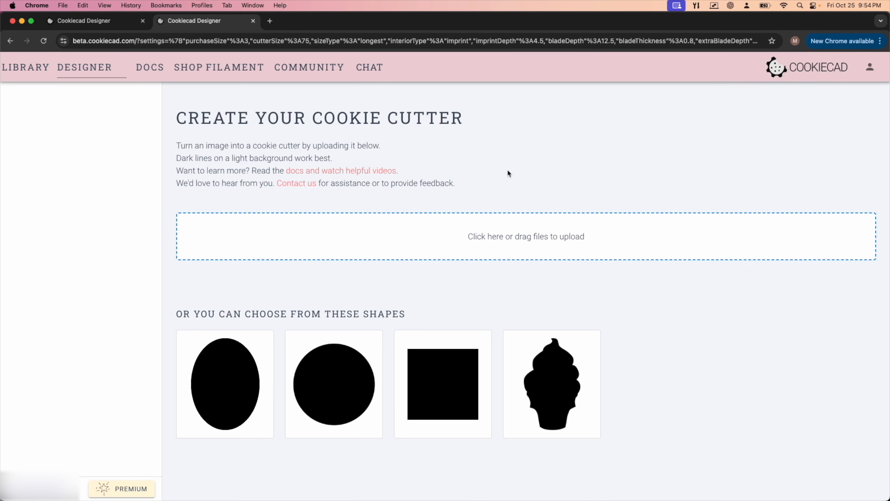
Step: Upload Titan Cookie Image.jpg from the Desktop to generate the 75 mm imprint cutter
{"action": "left_click", "coordinate": [525, 236]}
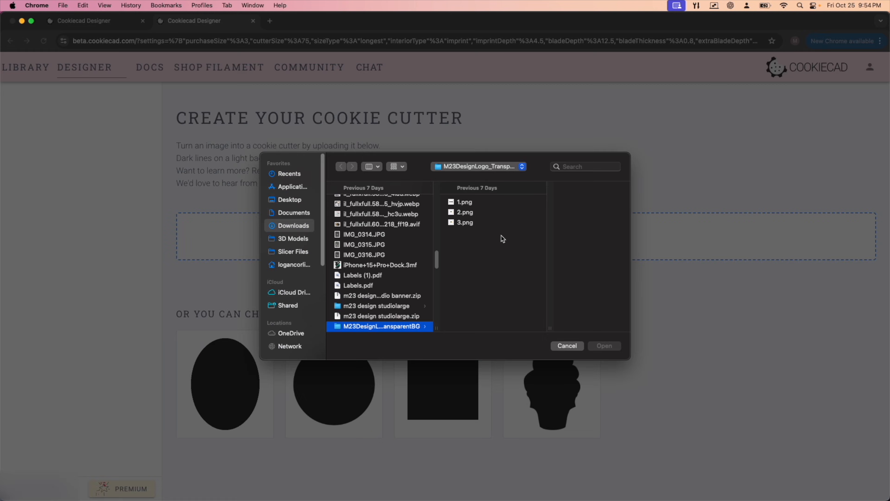
{"action": "left_click", "coordinate": [289, 200]}
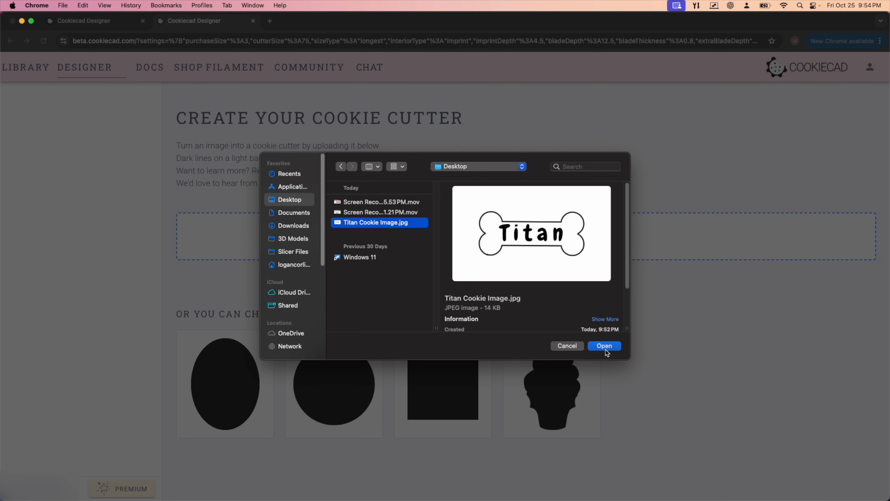
{"action": "left_click", "coordinate": [604, 346]}
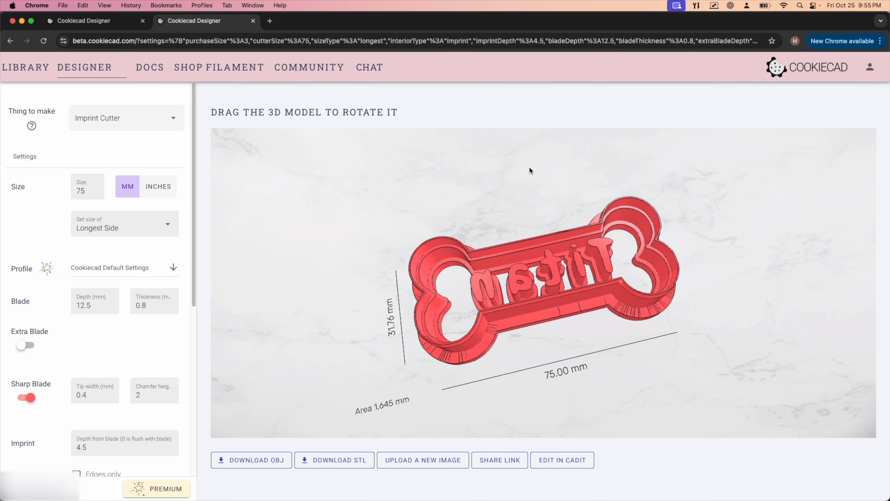
Step: Switch the model type to outline cutter, then back to imprint cutter
{"action": "left_click", "coordinate": [127, 118]}
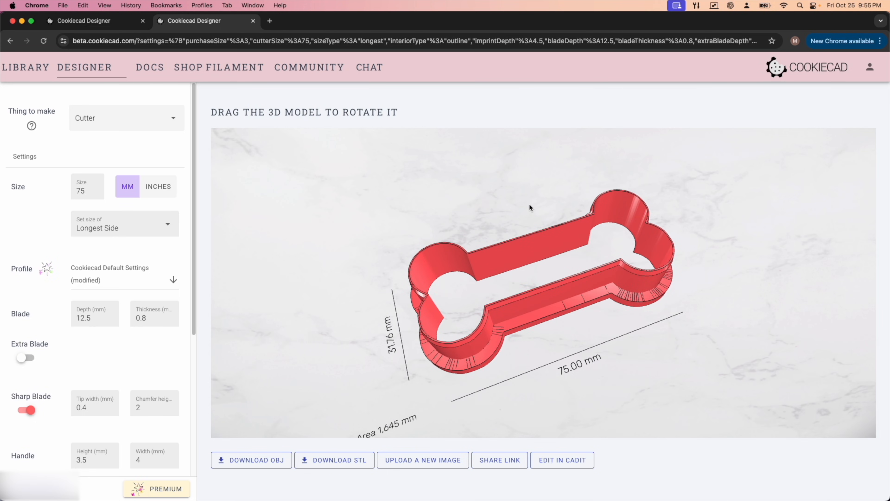
{"action": "left_click", "coordinate": [125, 118]}
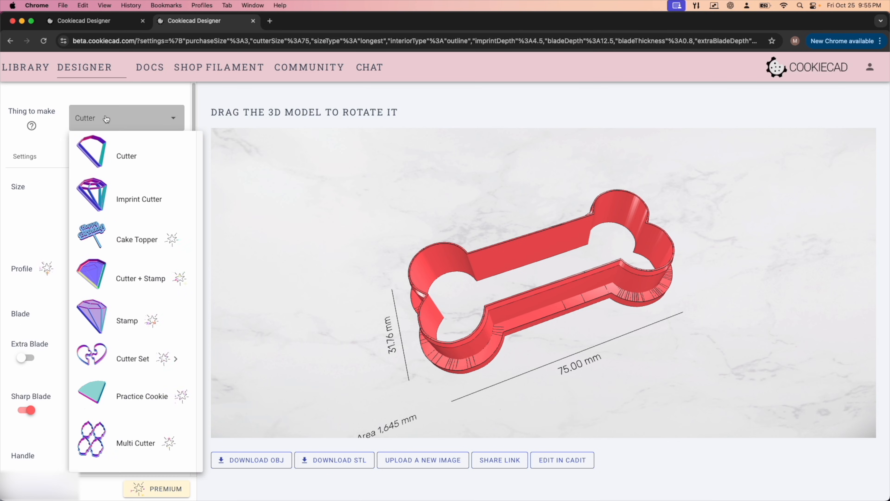
{"action": "left_click", "coordinate": [139, 199]}
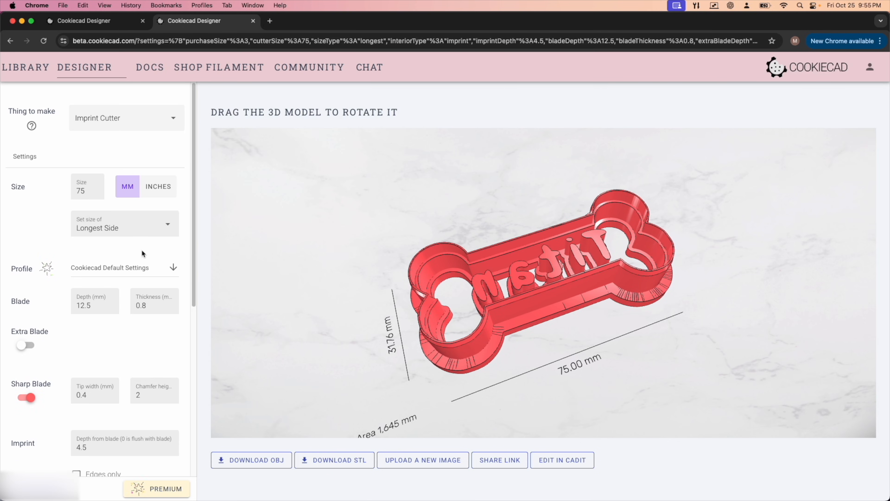
Step: Apply the saved Dog Bone Floating Beta settings profile
{"action": "left_click", "coordinate": [173, 268]}
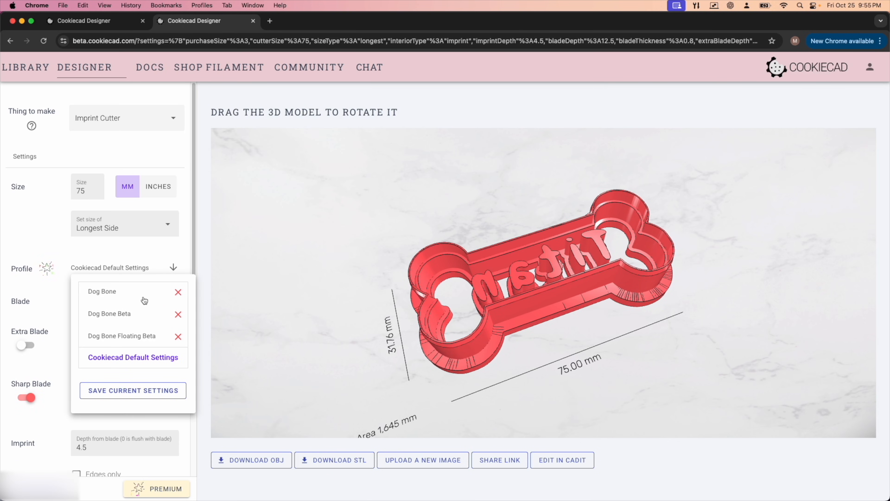
{"action": "mouse_move", "coordinate": [121, 339]}
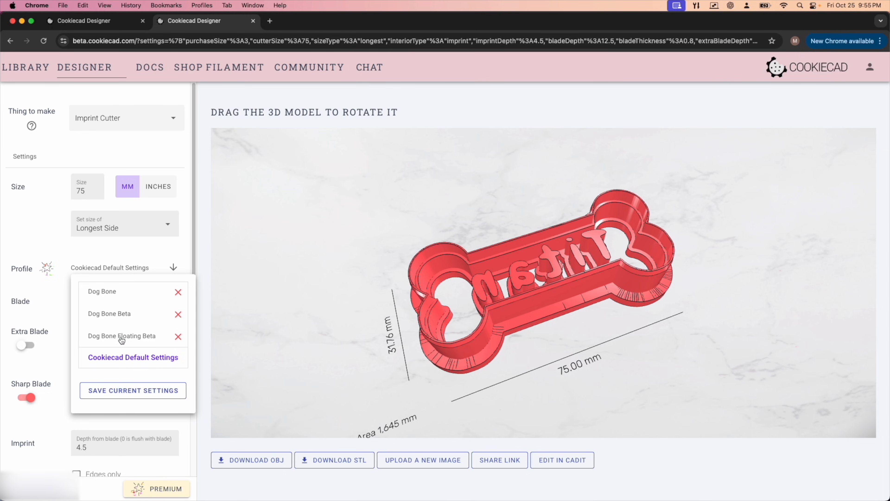
{"action": "left_click", "coordinate": [121, 336]}
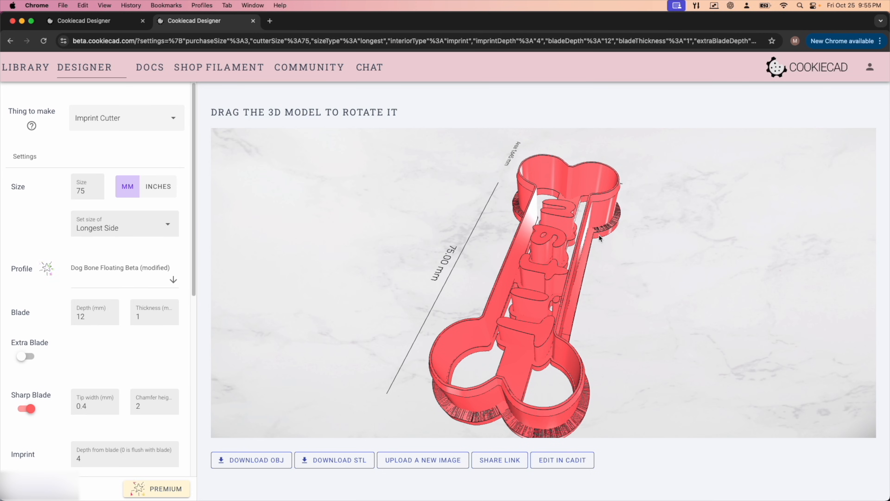
{"action": "mouse_move", "coordinate": [141, 262]}
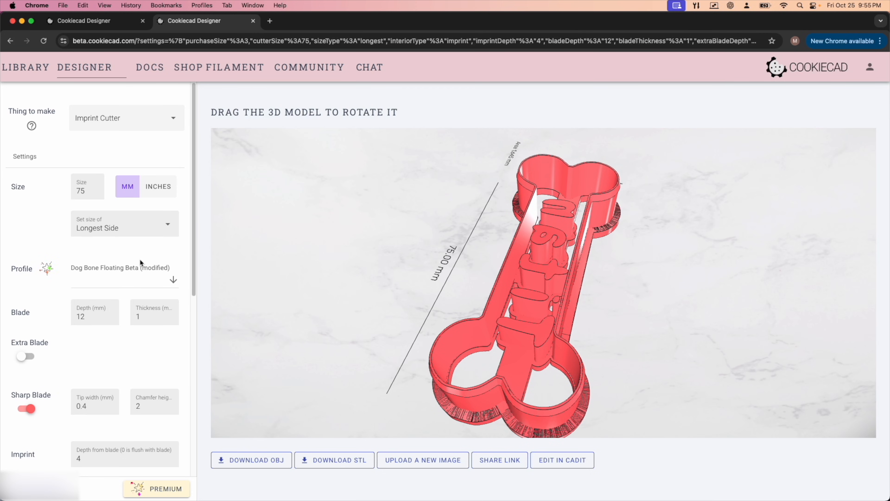
Step: Set the cutter Size to 95 mm and review the blade Depth and Thickness values
{"action": "left_click", "coordinate": [86, 190]}
{"action": "type", "text": "95"}
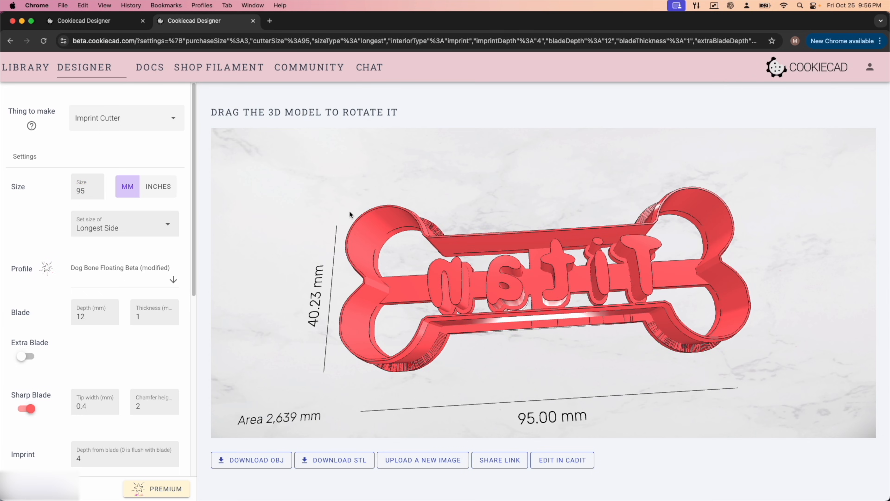
{"action": "scroll", "scroll_direction": "down", "scroll_amount": 3}
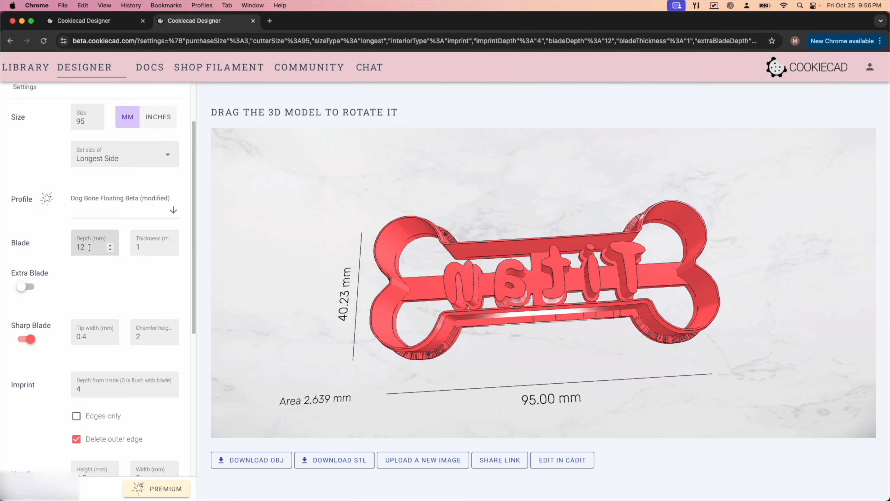
{"action": "left_click", "coordinate": [150, 246]}
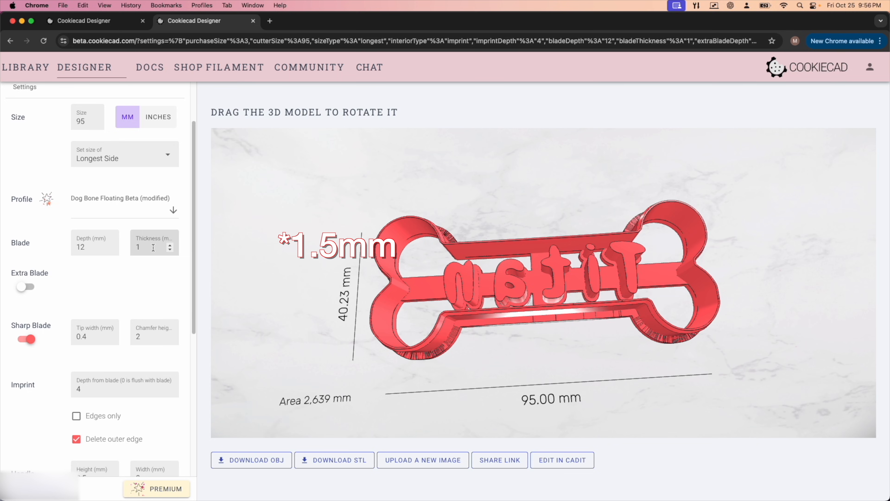
{"action": "scroll", "scroll_direction": "down", "scroll_amount": 3}
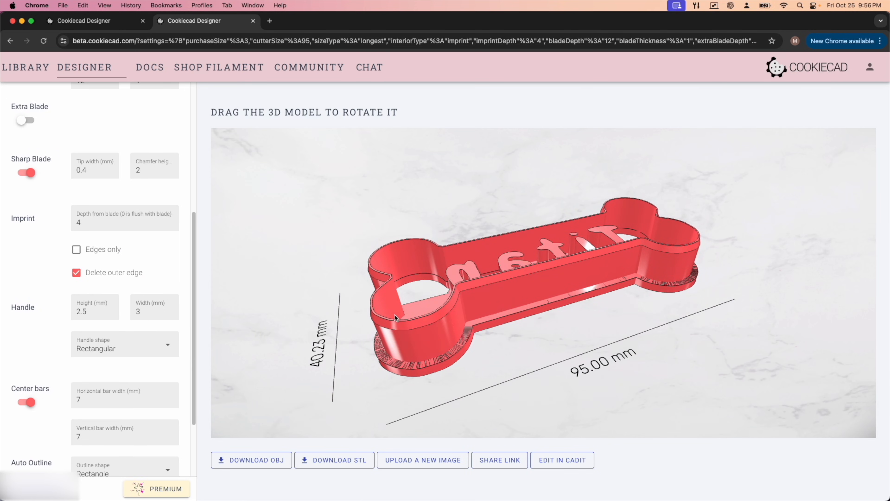
{"action": "mouse_move", "coordinate": [407, 333]}
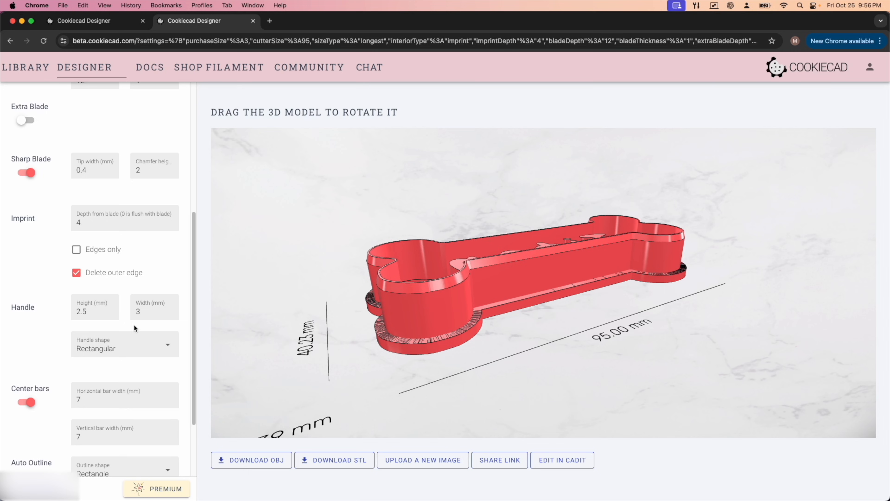
{"action": "mouse_move", "coordinate": [458, 340]}
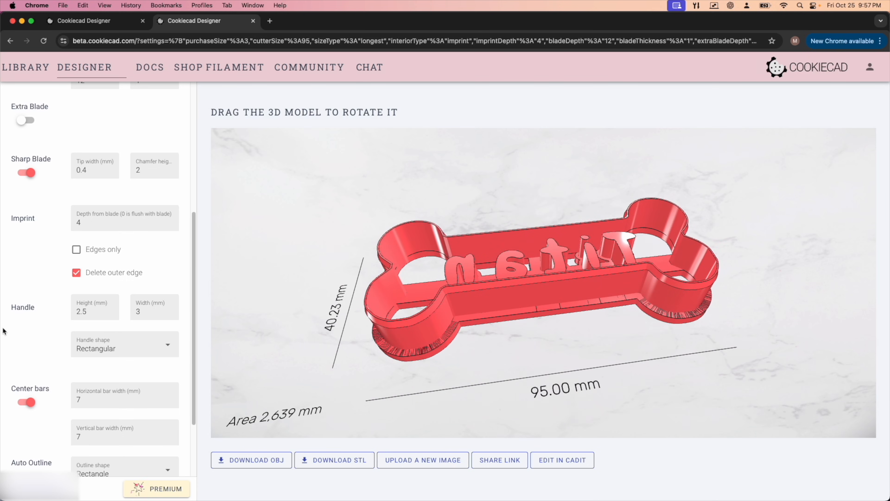
{"action": "scroll", "scroll_direction": "down", "scroll_amount": 3}
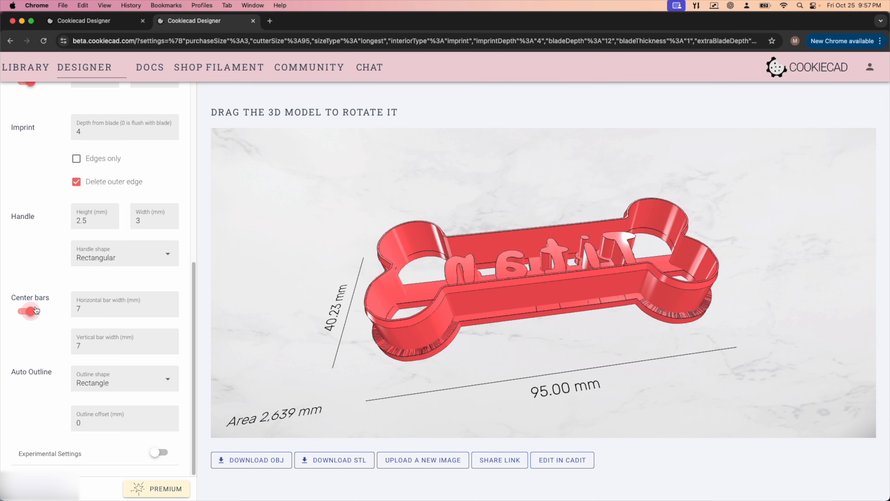
{"action": "left_click", "coordinate": [25, 310]}
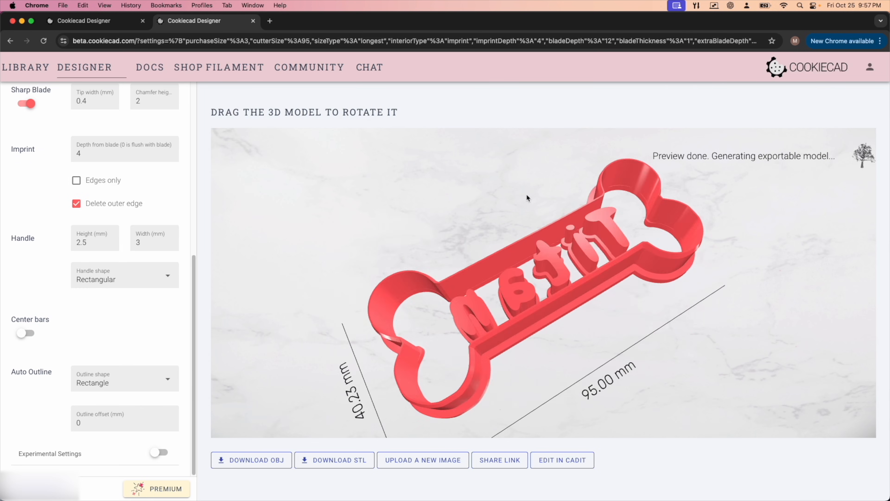
{"action": "left_click", "coordinate": [25, 334]}
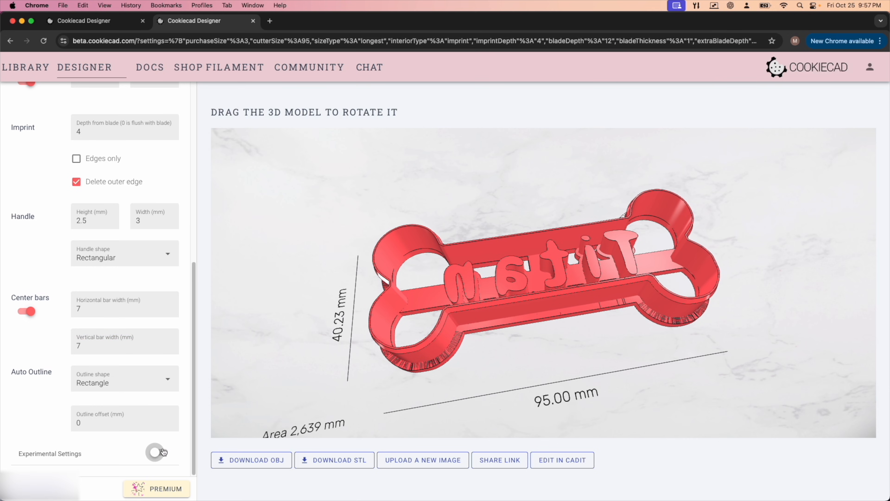
Step: Show Experimental Settings, try Remove base under imprint, and leave it off
{"action": "left_click", "coordinate": [156, 452]}
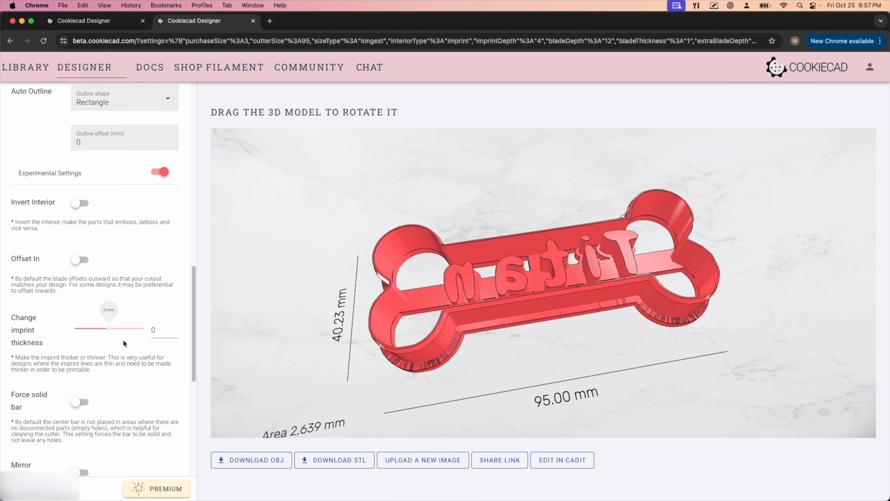
{"action": "scroll", "scroll_direction": "down", "scroll_amount": 3}
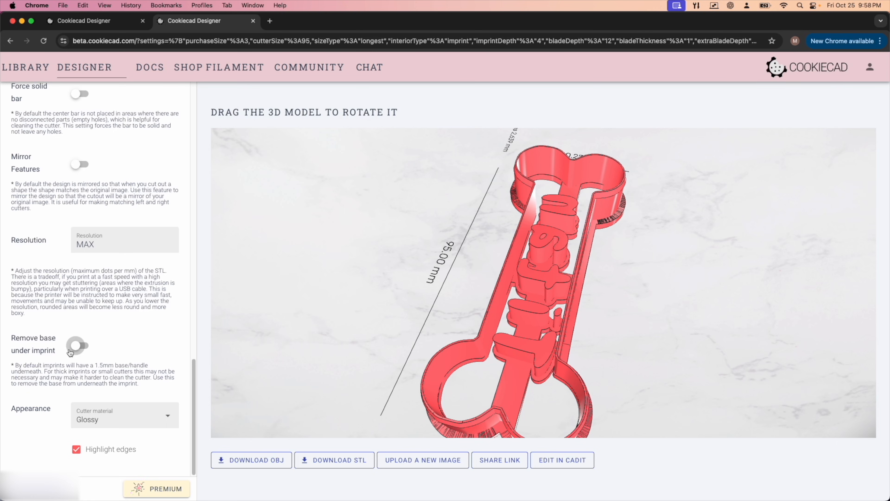
{"action": "left_click", "coordinate": [79, 346]}
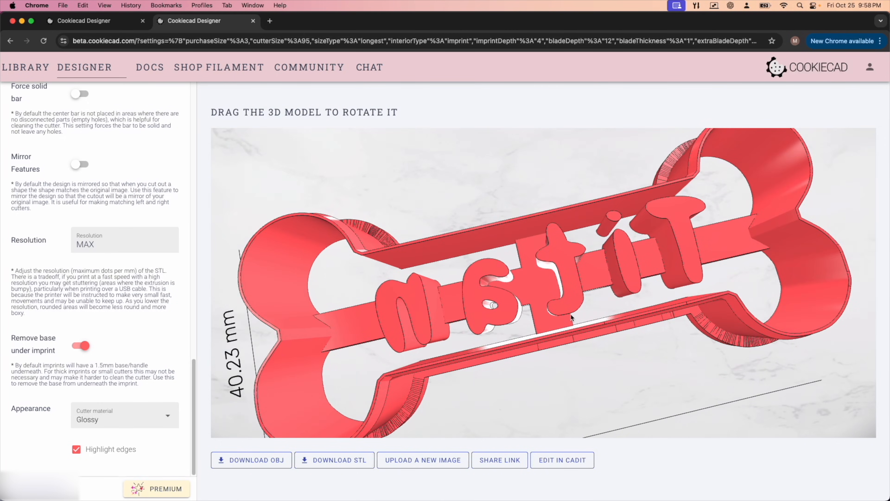
{"action": "left_click", "coordinate": [80, 345]}
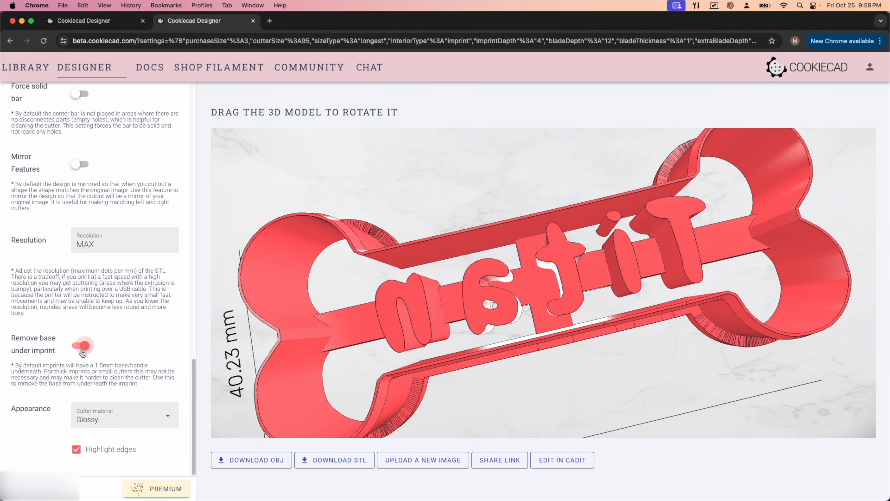
{"action": "left_click", "coordinate": [79, 345]}
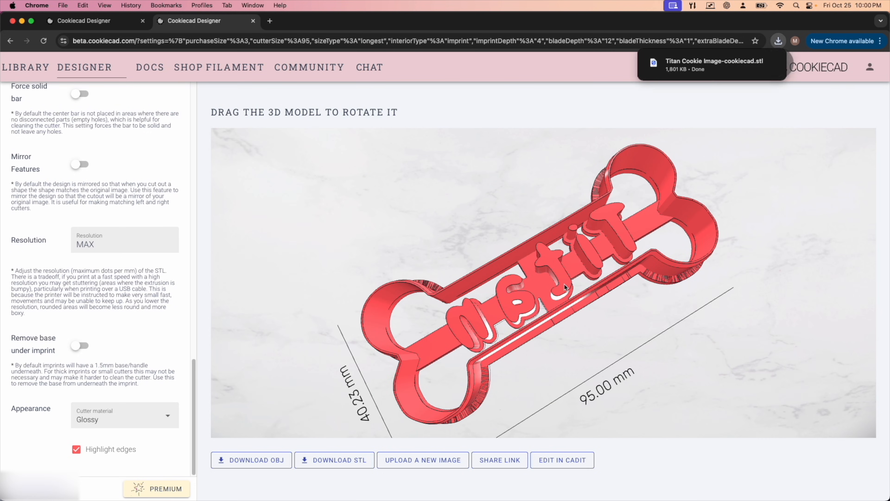
{"action": "mouse_move", "coordinate": [430, 404]}
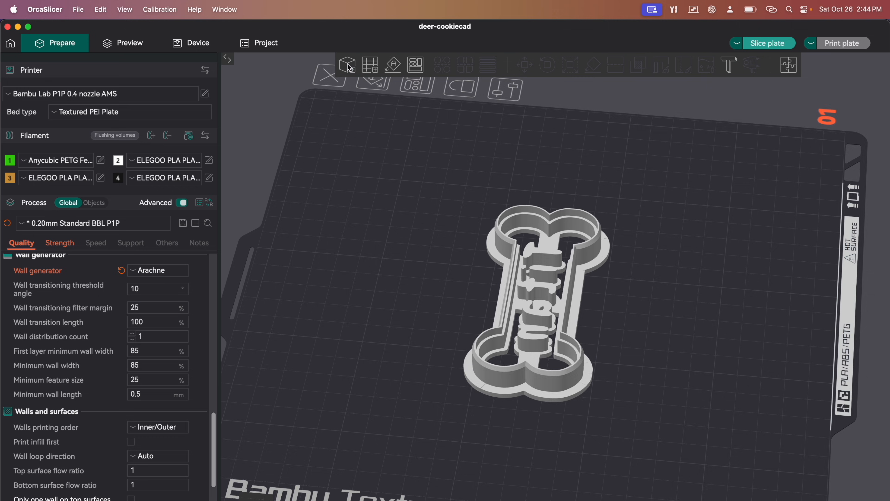
Step: Slice the dog bone cutter plate at 0.18 mm layers (about 1h10m, 21.4 g)
{"action": "left_click", "coordinate": [768, 42]}
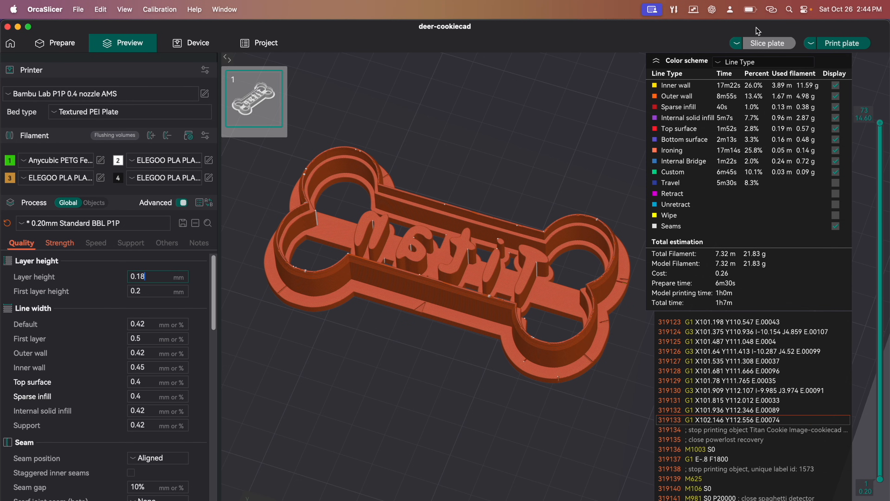
{"action": "left_click", "coordinate": [767, 43]}
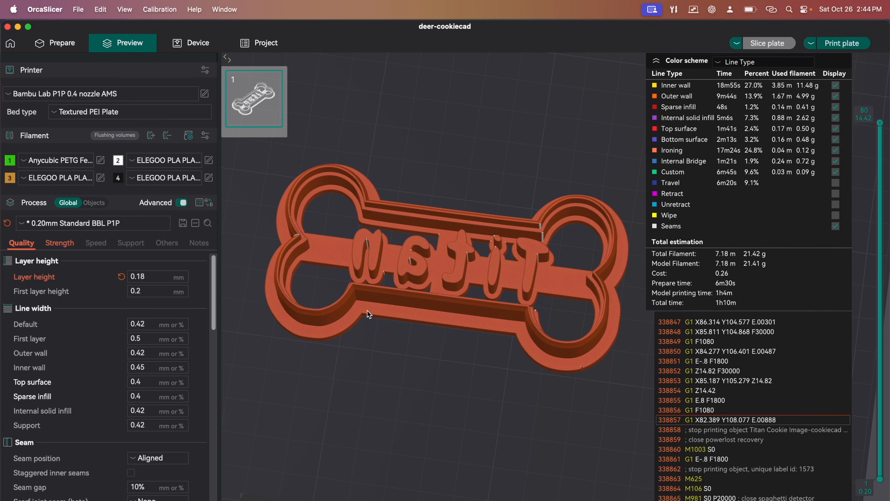
{"action": "mouse_move", "coordinate": [382, 361]}
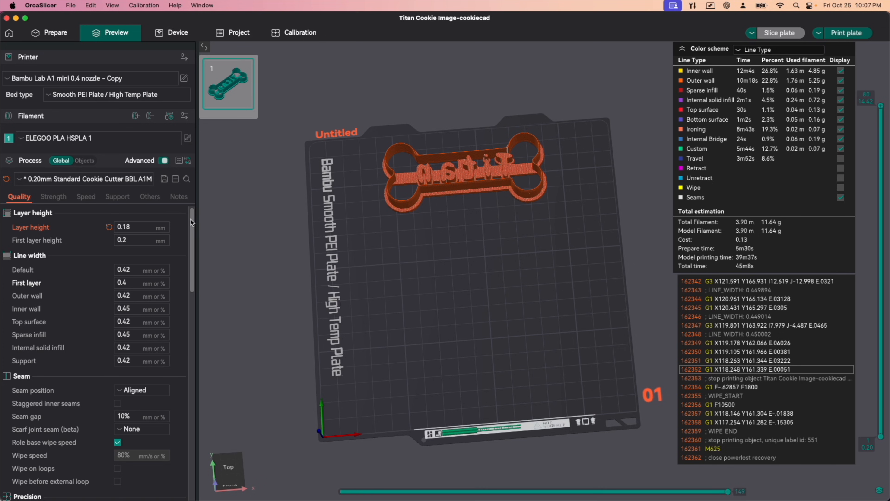
{"action": "scroll", "scroll_direction": "down", "scroll_amount": 3}
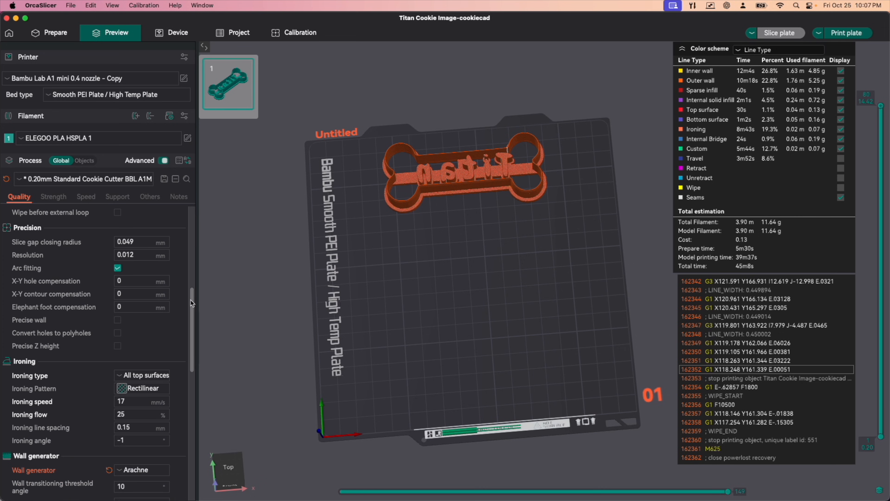
{"action": "scroll", "scroll_direction": "down", "scroll_amount": 3}
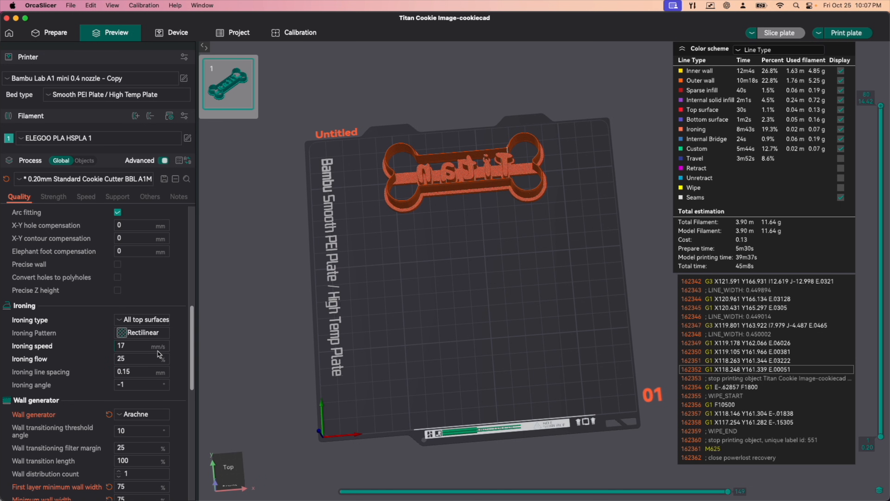
{"action": "mouse_move", "coordinate": [131, 359]}
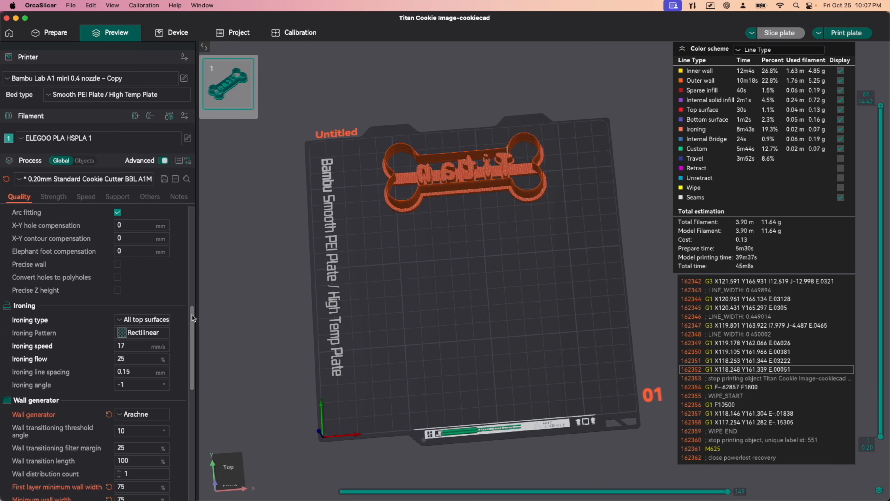
{"action": "scroll", "scroll_direction": "down", "scroll_amount": 3}
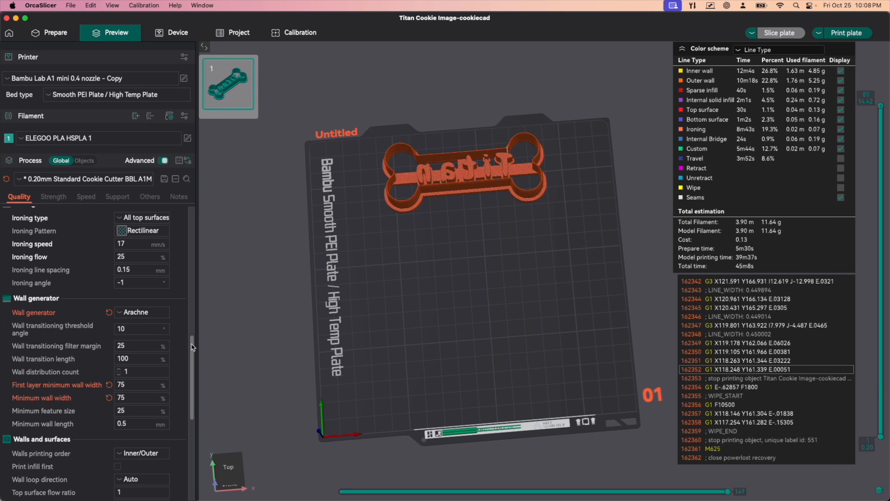
{"action": "left_click", "coordinate": [53, 196]}
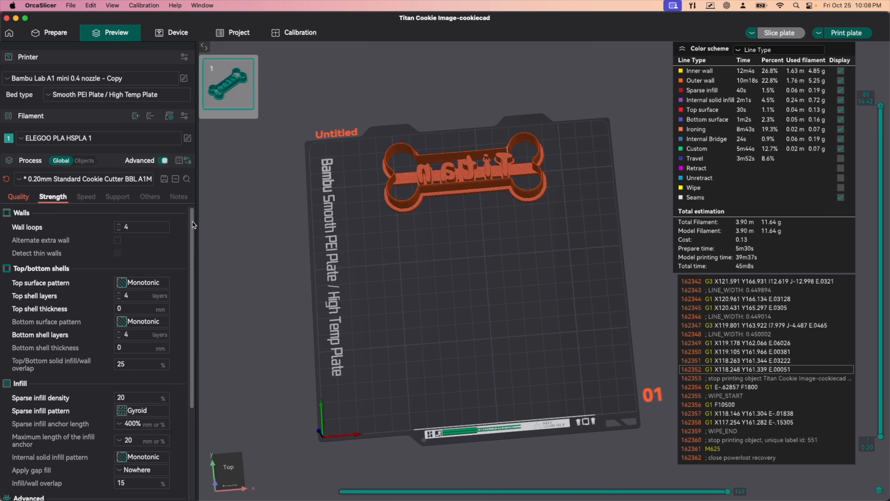
{"action": "scroll", "scroll_direction": "down", "scroll_amount": 3}
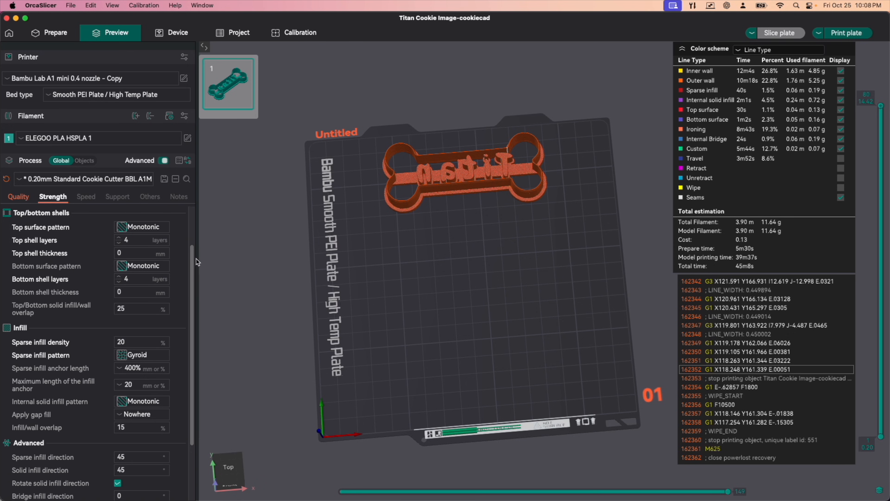
{"action": "mouse_move", "coordinate": [176, 231]}
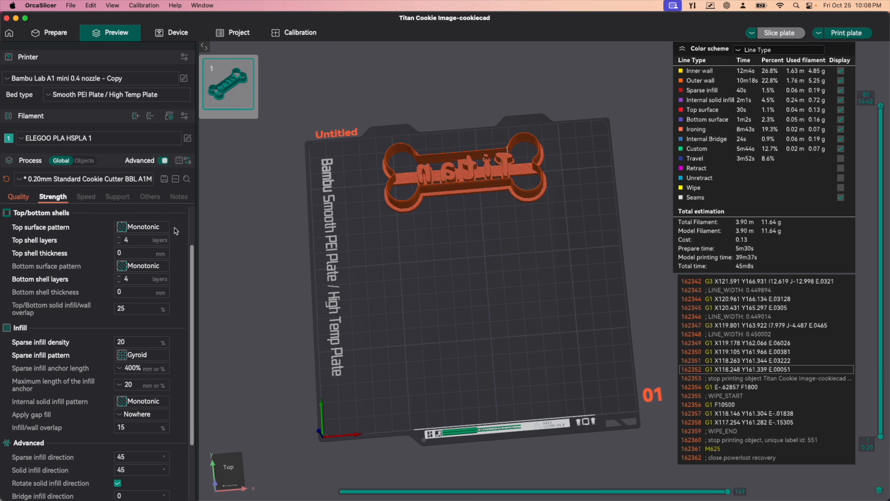
{"action": "mouse_move", "coordinate": [109, 217]}
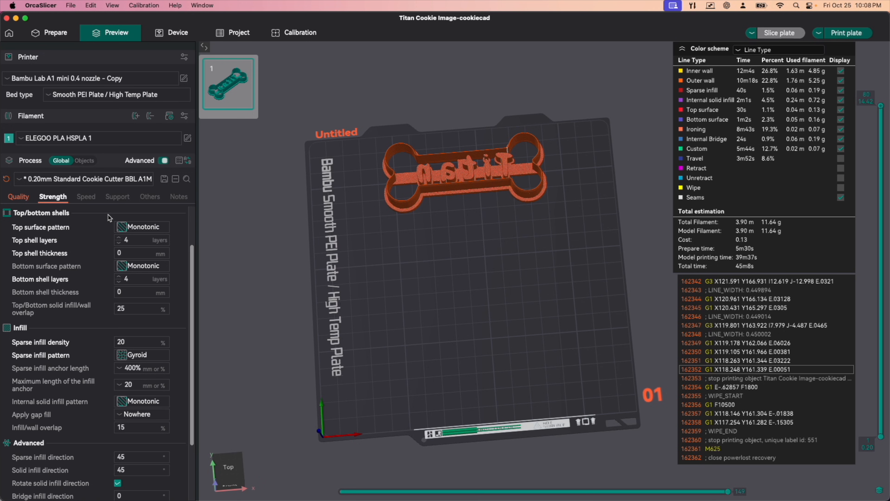
{"action": "mouse_move", "coordinate": [111, 274]}
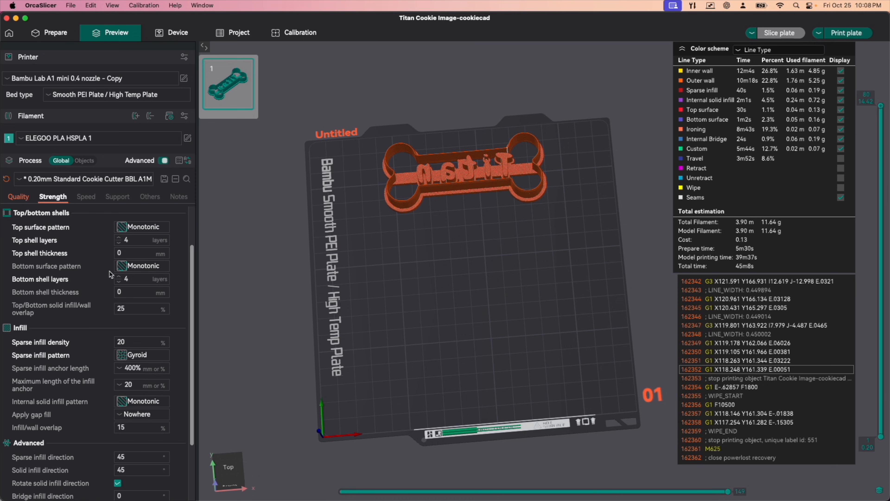
Step: Review the Speed, Support and Others settings, then return to the Quality settings
{"action": "left_click", "coordinate": [84, 197]}
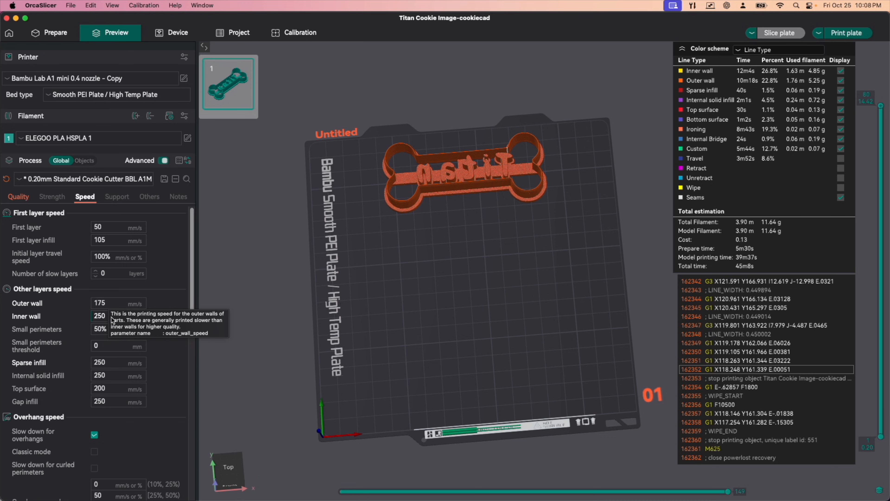
{"action": "mouse_move", "coordinate": [108, 370]}
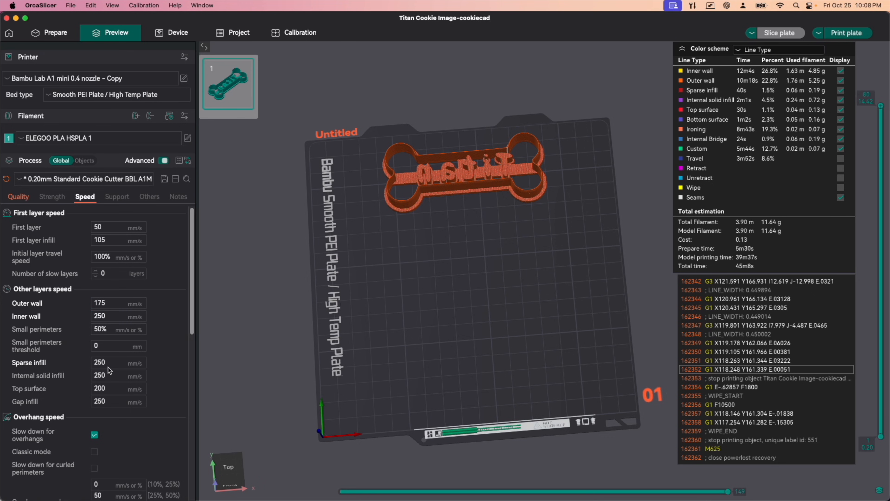
{"action": "scroll", "scroll_direction": "down", "scroll_amount": 3}
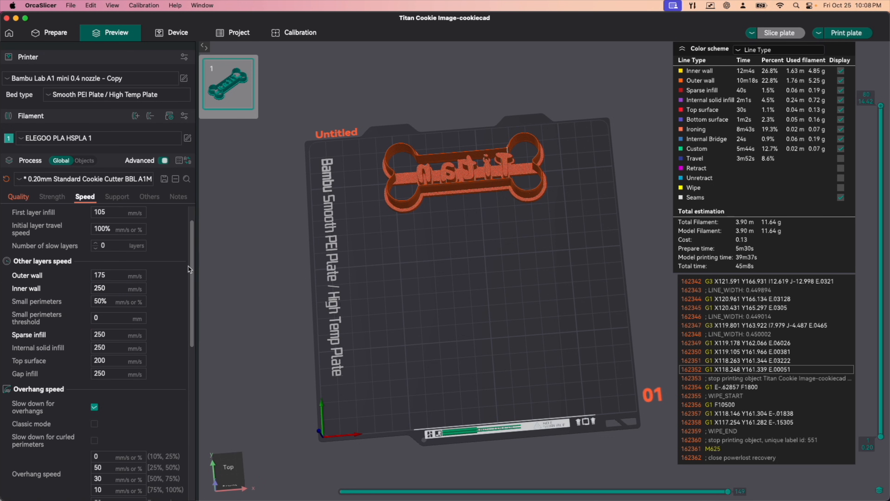
{"action": "left_click", "coordinate": [117, 196]}
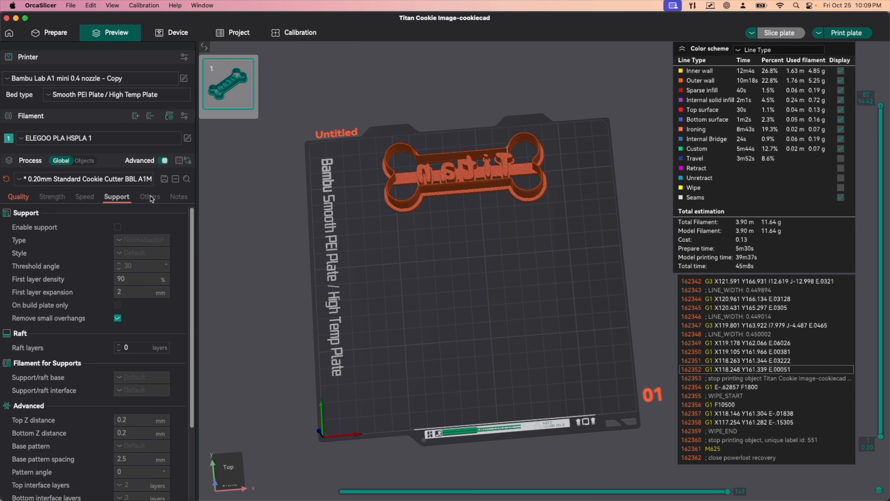
{"action": "left_click", "coordinate": [149, 197]}
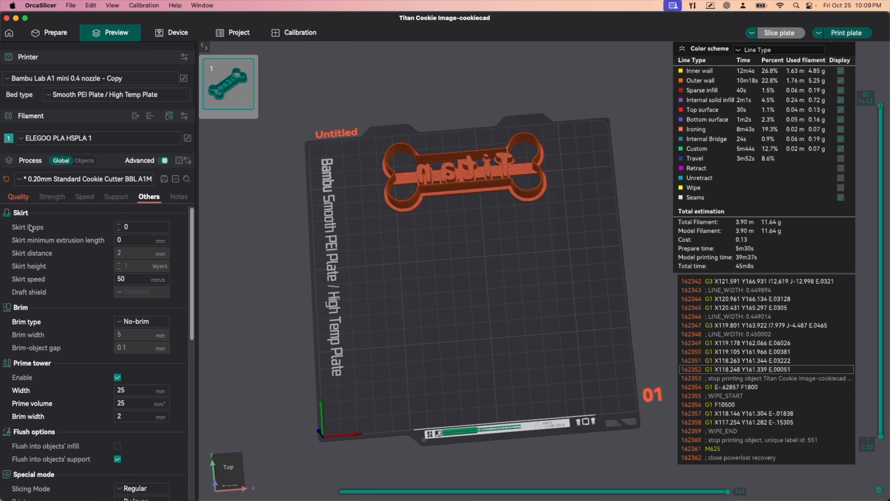
{"action": "left_click", "coordinate": [18, 195]}
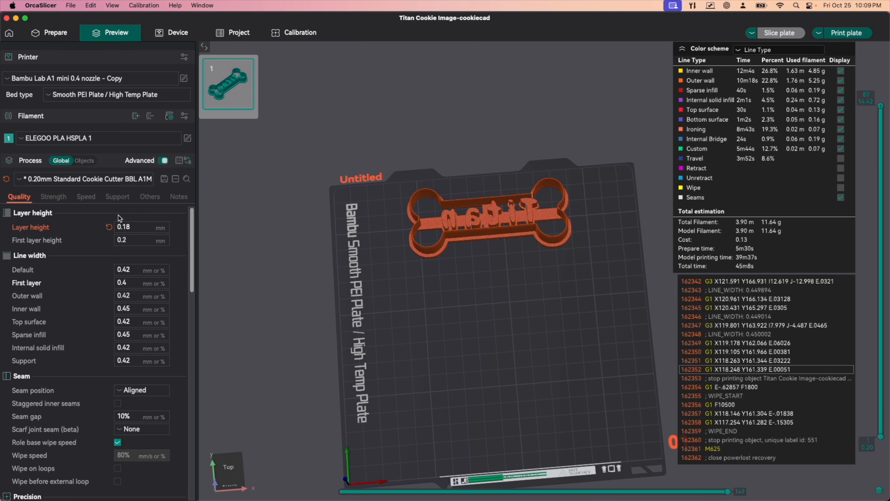
{"action": "mouse_move", "coordinate": [479, 242]}
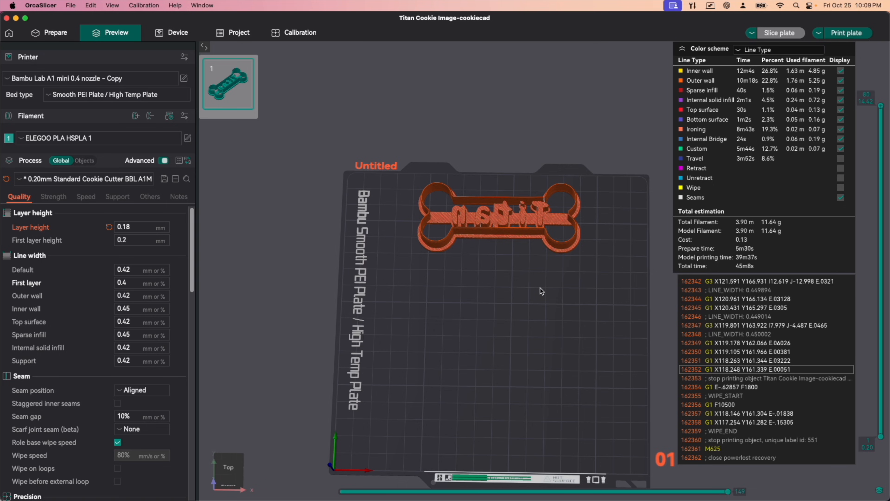
{"action": "left_click", "coordinate": [50, 32]}
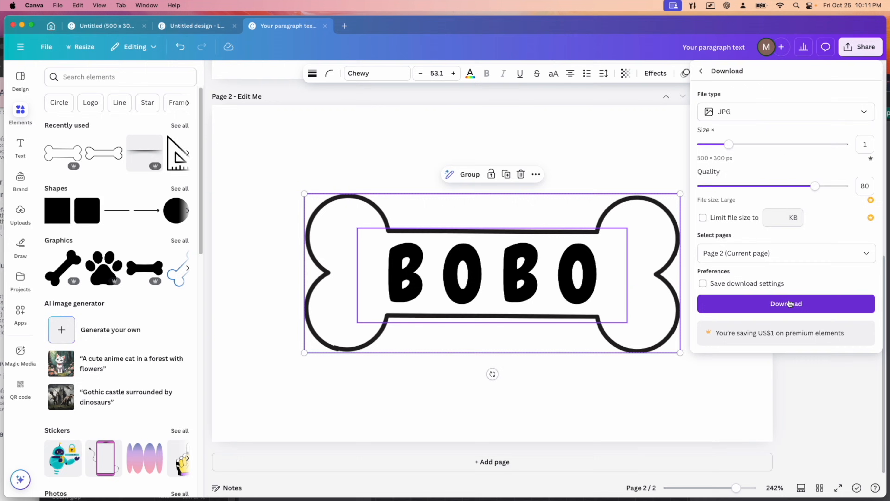
Step: Download the BOBO bone design as a JPG and switch back to OrcaSlicer
{"action": "left_click", "coordinate": [786, 303]}
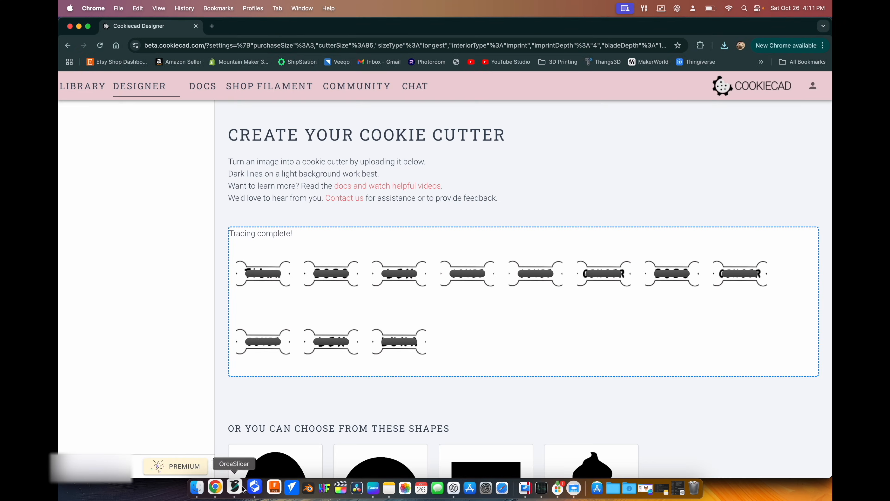
{"action": "left_click", "coordinate": [234, 488]}
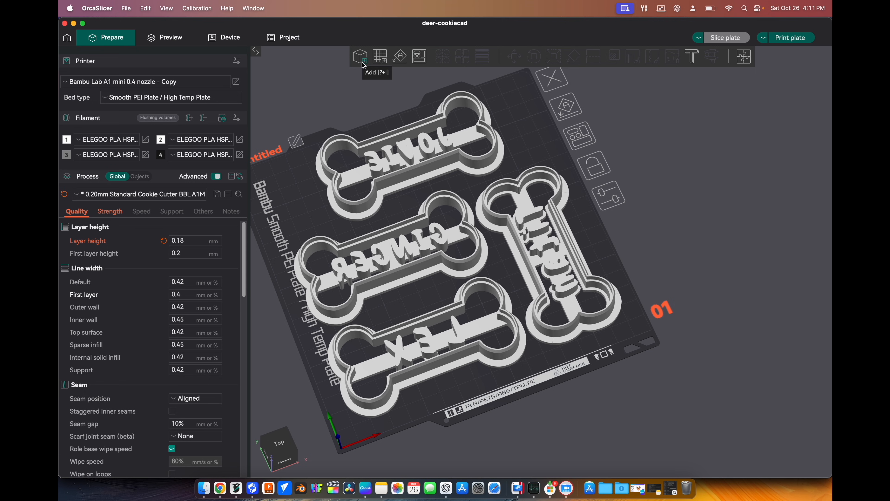
{"action": "mouse_move", "coordinate": [362, 61]}
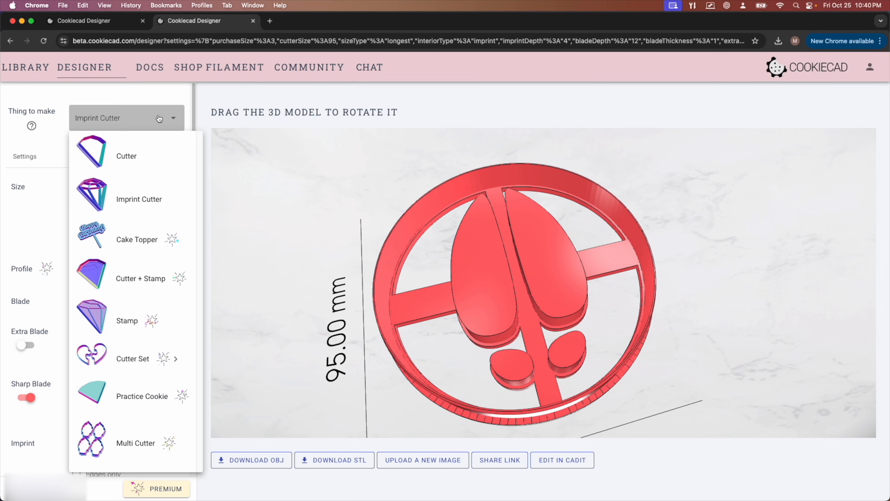
Step: Make the paw design a 125 mm Stamp, download its STL, and import the stamps into OrcaSlicer
{"action": "left_click", "coordinate": [127, 321]}
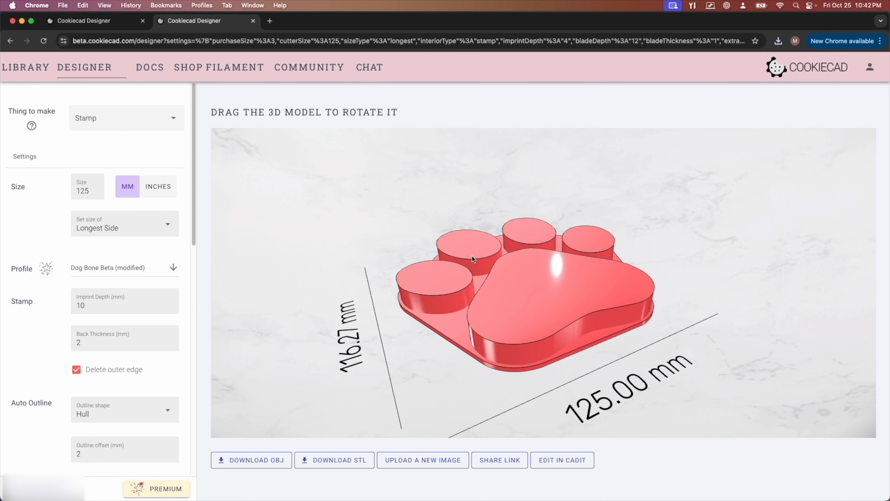
{"action": "left_click", "coordinate": [422, 460]}
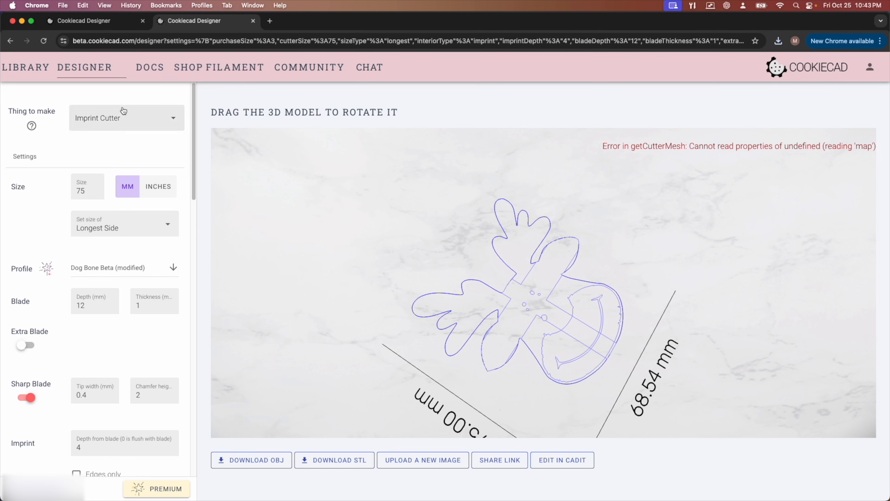
{"action": "left_click", "coordinate": [127, 117]}
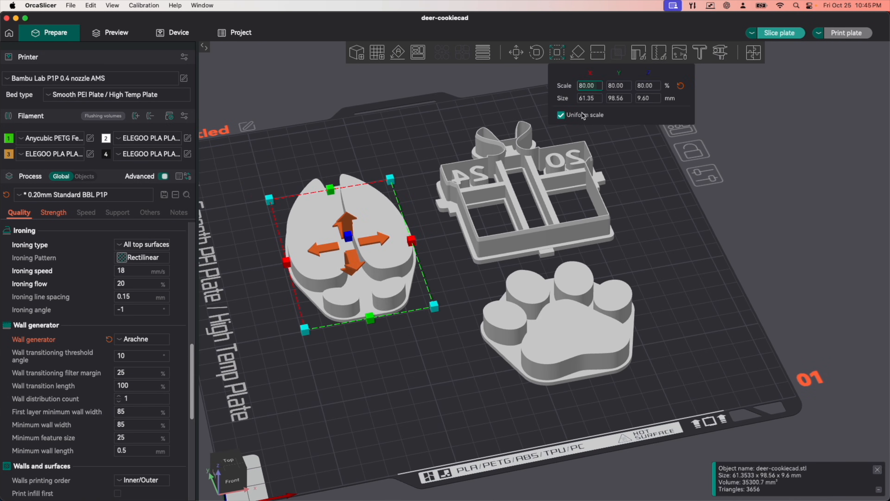
Step: Slice the stamps plate (3h39m, 78.87 g) and send the CookieCad Stamps job to the P1P
{"action": "left_click", "coordinate": [111, 33]}
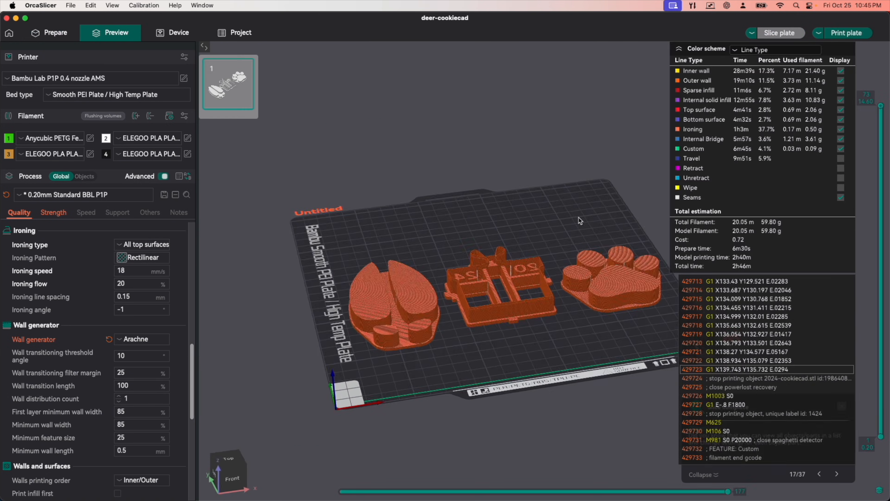
{"action": "left_click", "coordinate": [780, 33]}
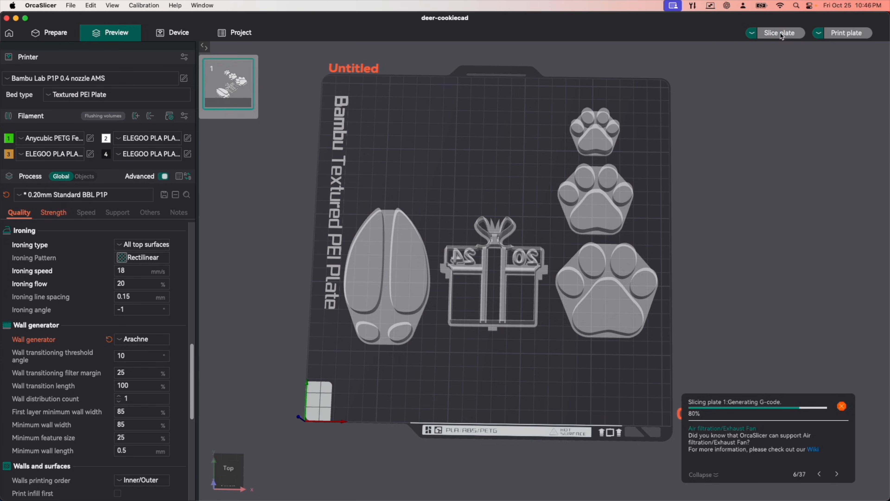
{"action": "left_click", "coordinate": [847, 33]}
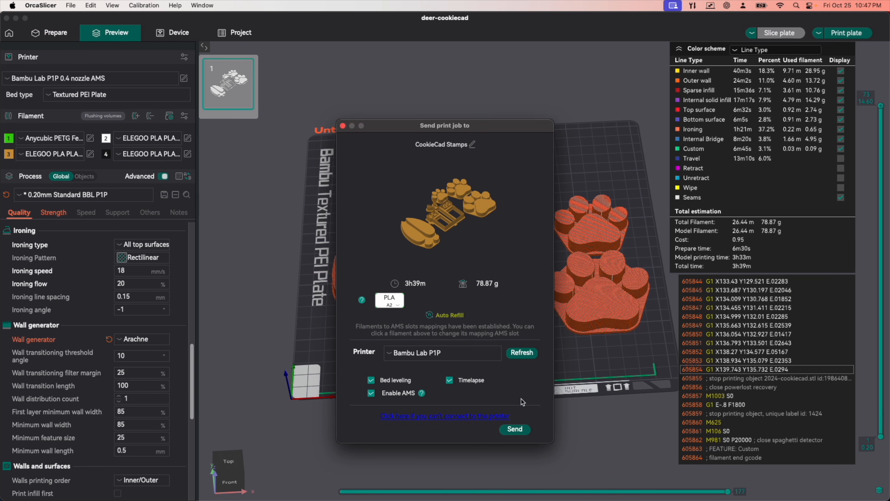
{"action": "left_click", "coordinate": [514, 428]}
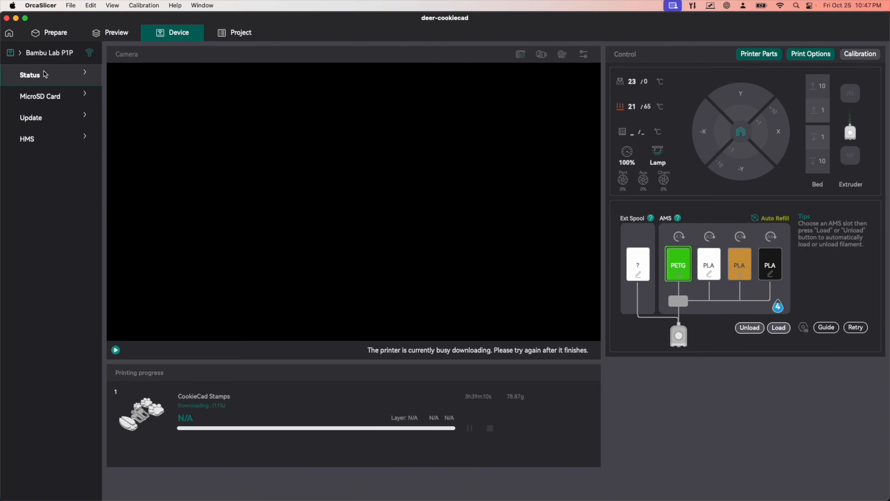